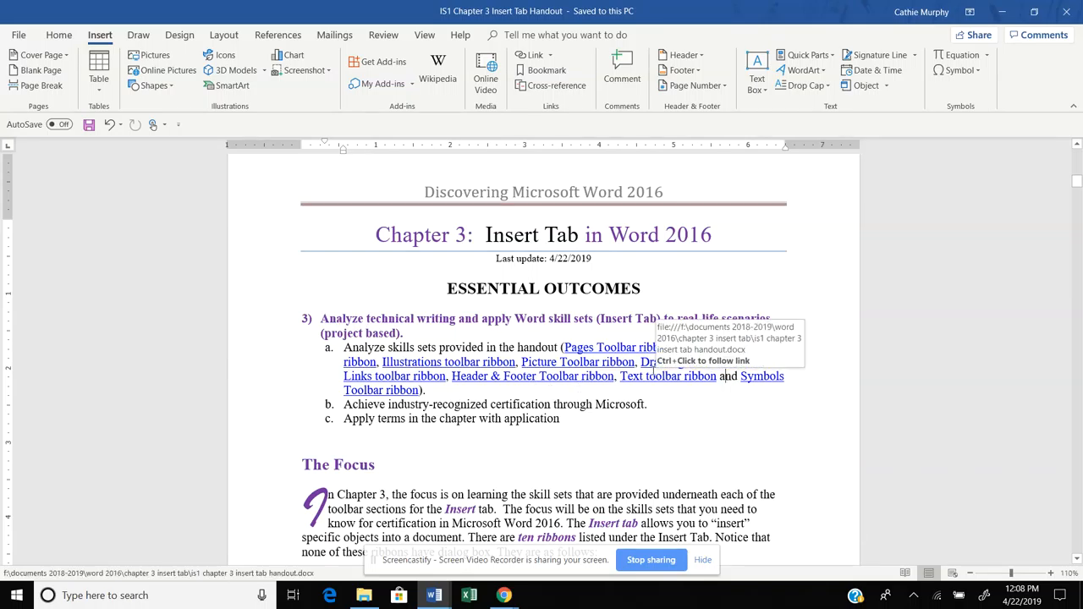
Step: Scroll through the Insert Tab handout, then switch to the Chapter 3 Exercise 2 document
{"action": "scroll", "scroll_direction": "down", "scroll_amount": 3}
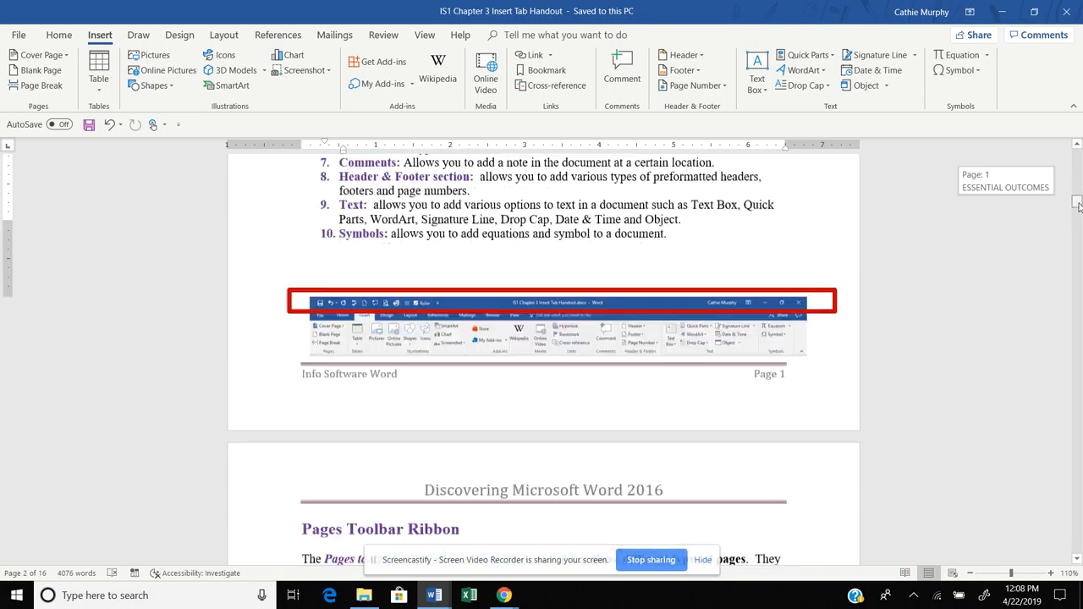
{"action": "scroll", "scroll_direction": "down", "scroll_amount": 3}
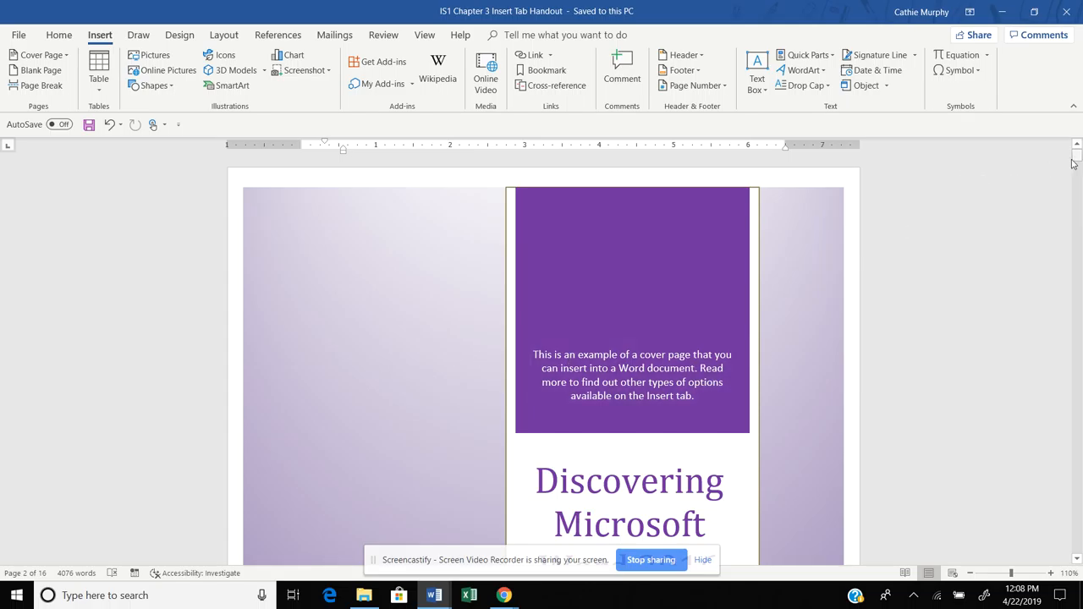
{"action": "scroll", "scroll_direction": "down", "scroll_amount": 3}
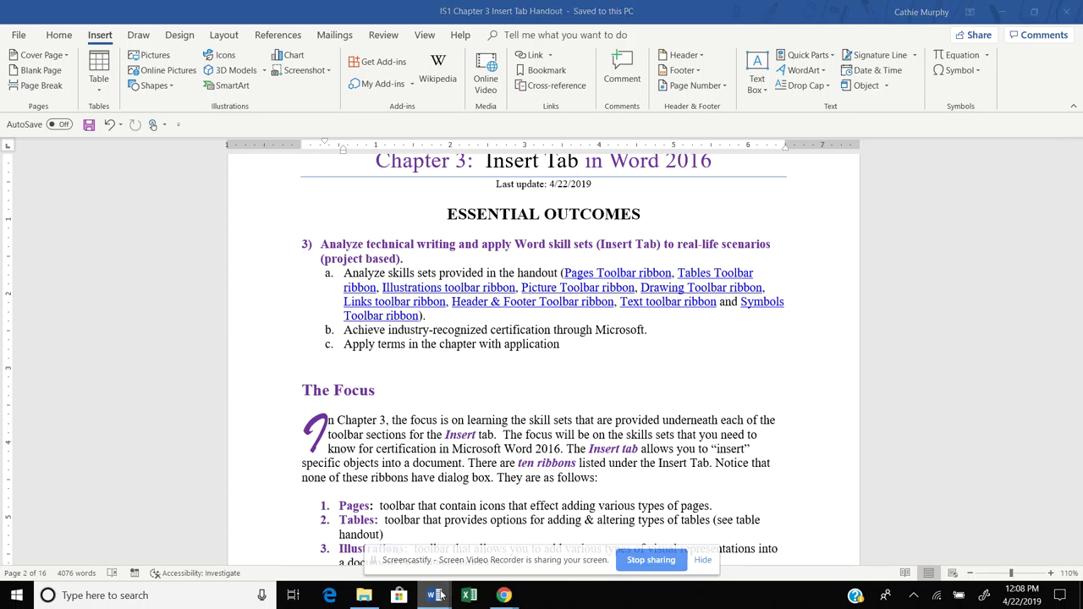
{"action": "left_click", "coordinate": [431, 597]}
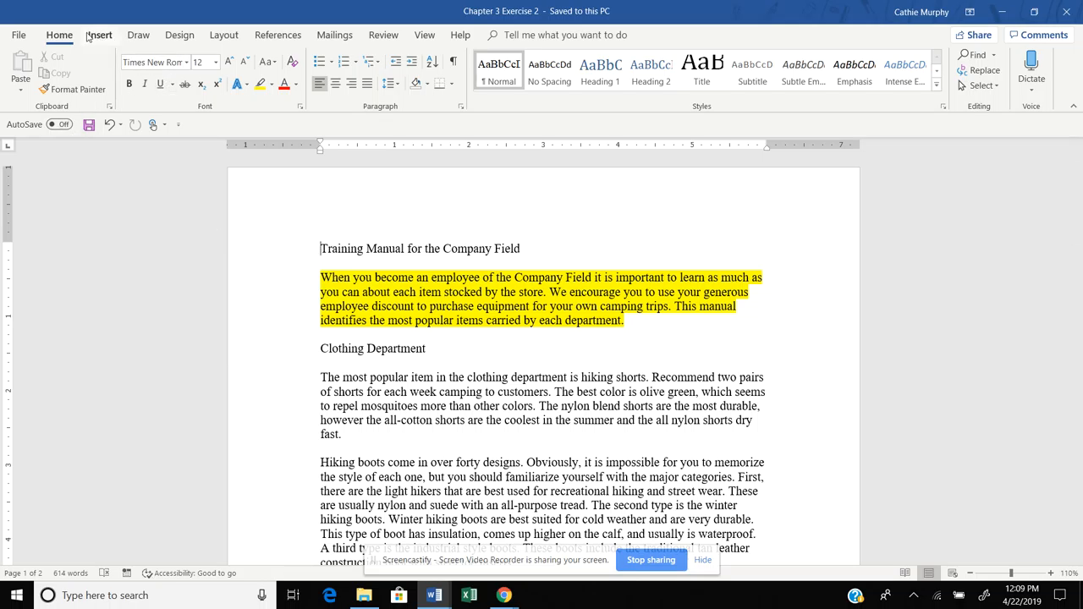
Step: Insert the Motion cover page design from the Cover Page gallery
{"action": "left_click", "coordinate": [97, 35]}
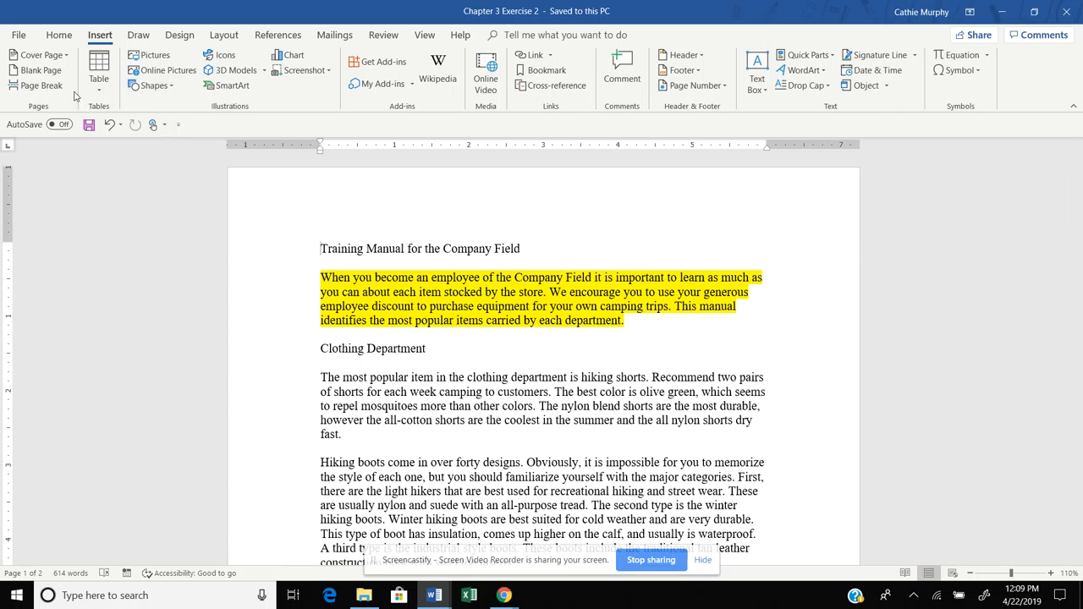
{"action": "left_click", "coordinate": [41, 54]}
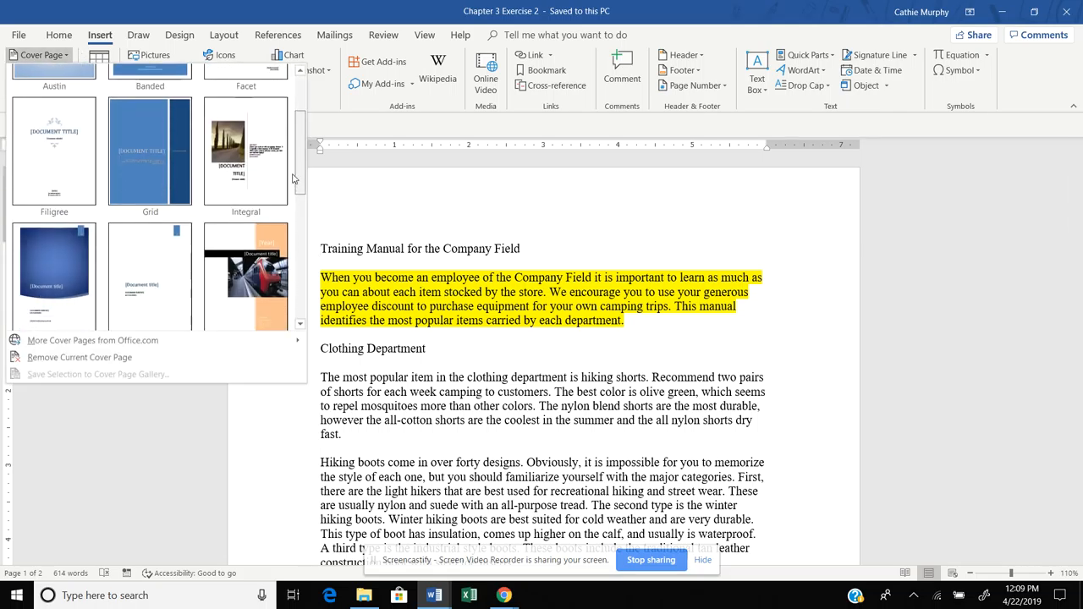
{"action": "scroll", "scroll_direction": "down", "scroll_amount": 3}
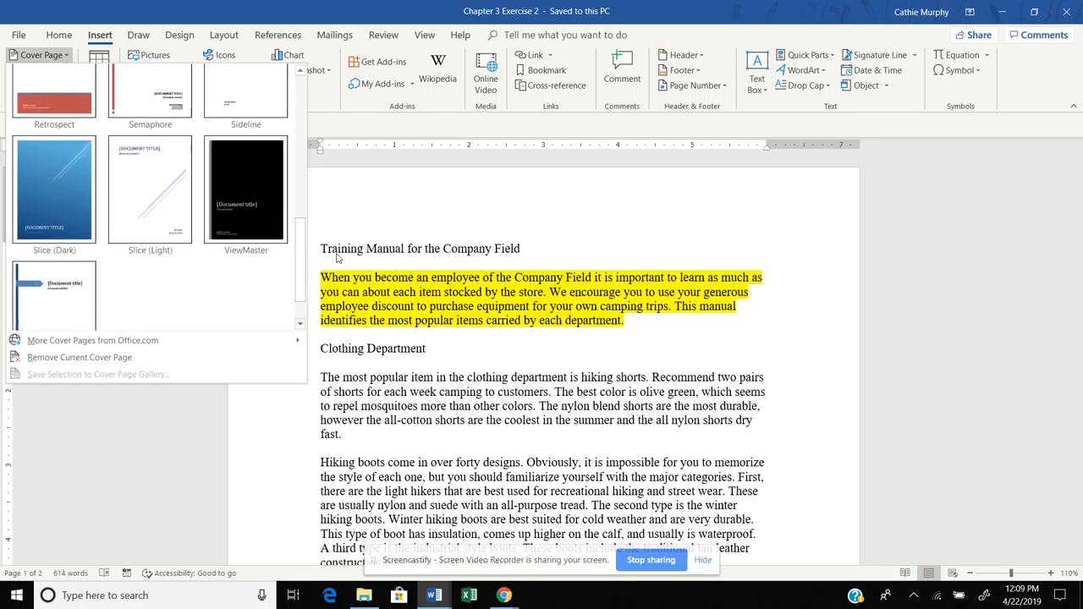
{"action": "scroll", "scroll_direction": "down", "scroll_amount": 3}
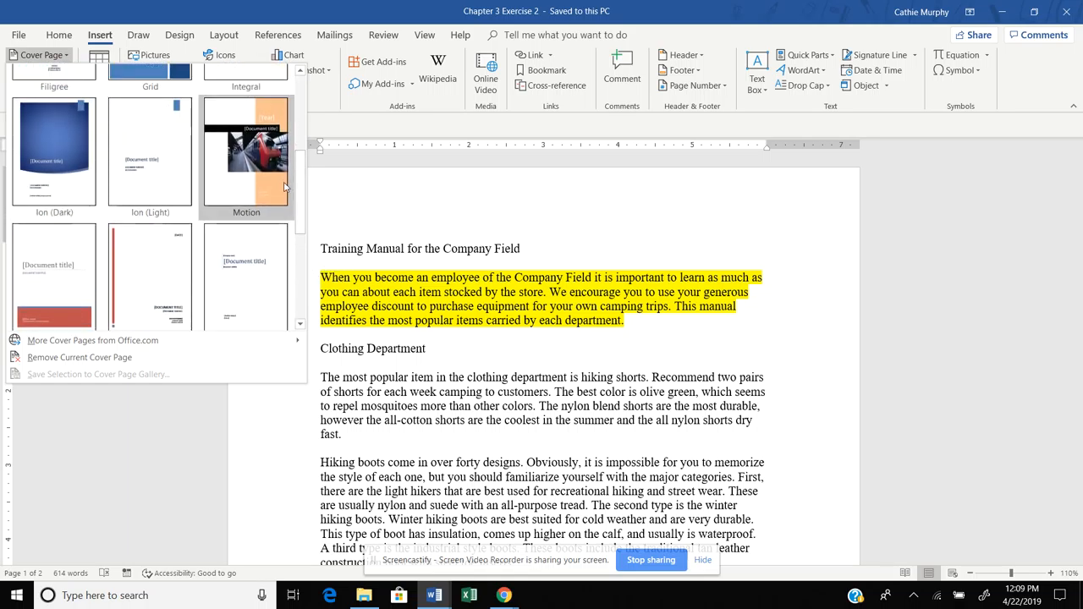
{"action": "left_click", "coordinate": [246, 156]}
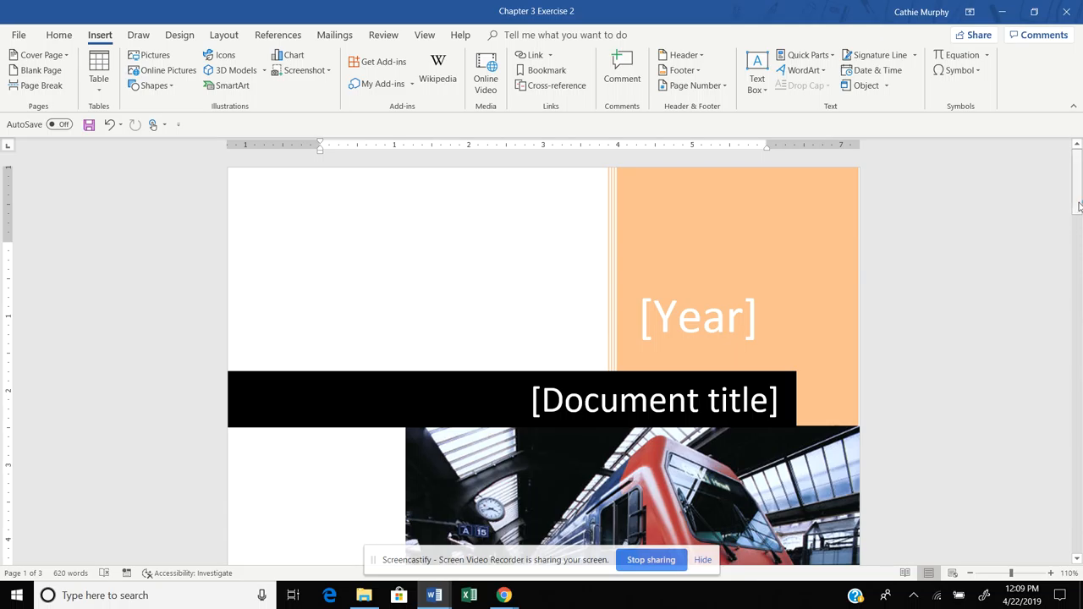
Step: Fill the cover page placeholders with year 2019 and title 'Insert Tab'
{"action": "scroll", "scroll_direction": "down", "scroll_amount": 3}
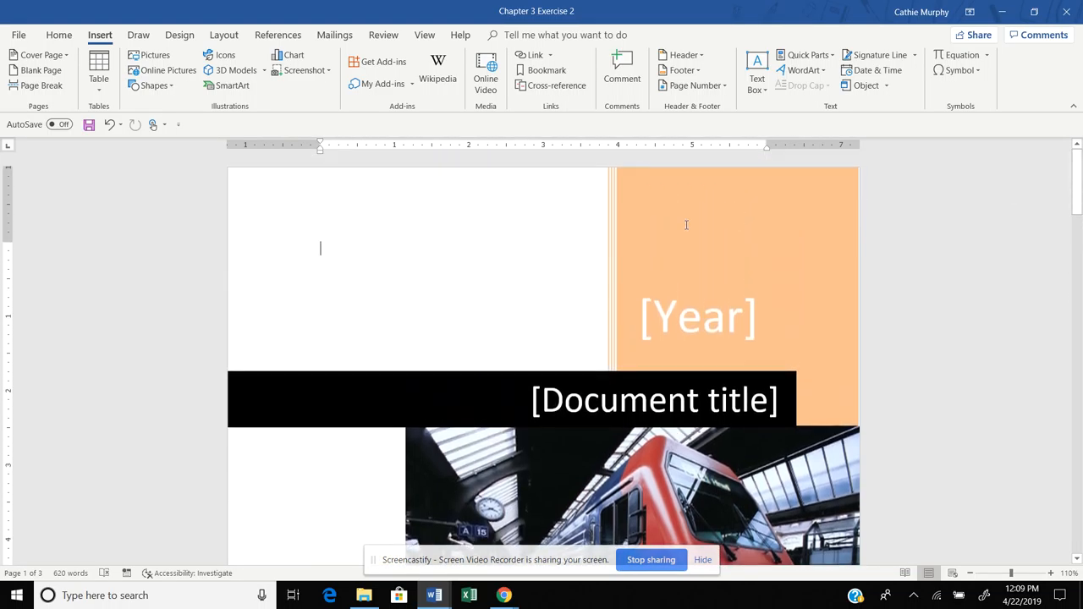
{"action": "left_click", "coordinate": [697, 317]}
{"action": "type", "text": "2019"}
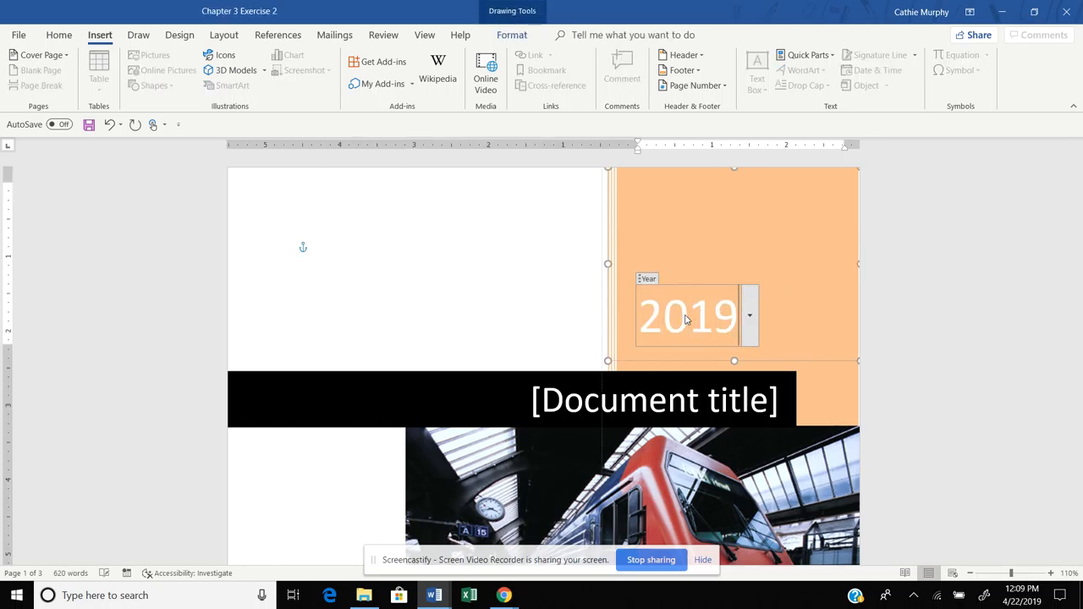
{"action": "left_click", "coordinate": [653, 399]}
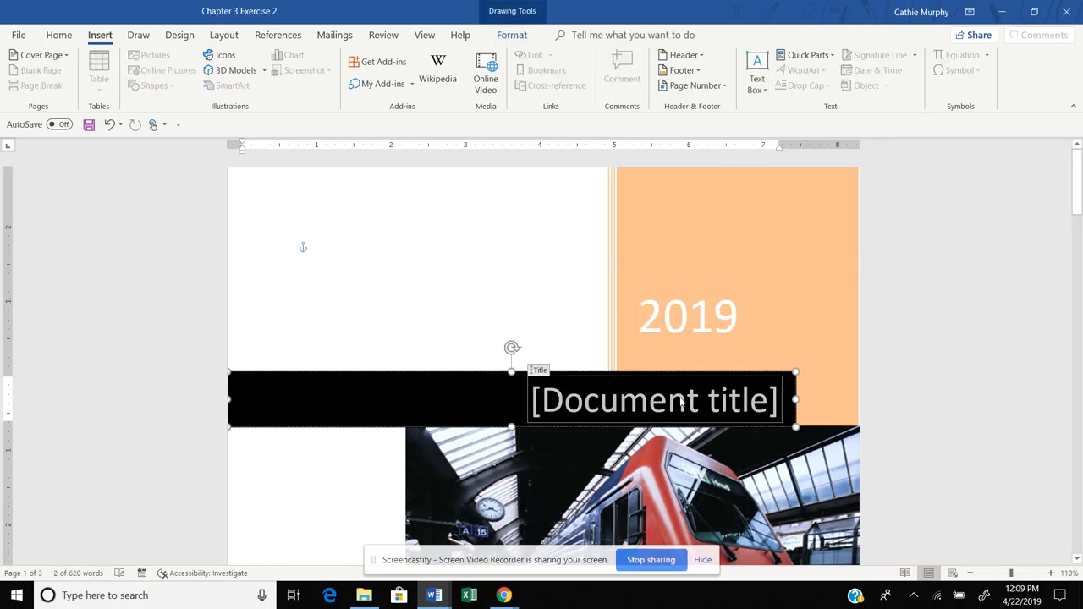
{"action": "type", "text": "Ins"}
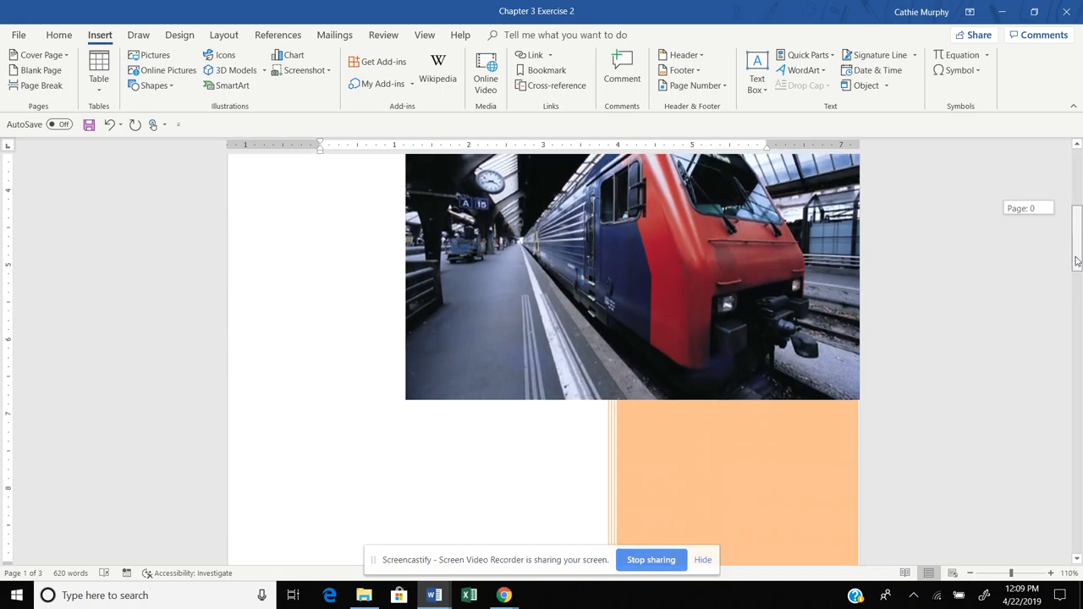
{"action": "scroll", "scroll_direction": "down", "scroll_amount": 3}
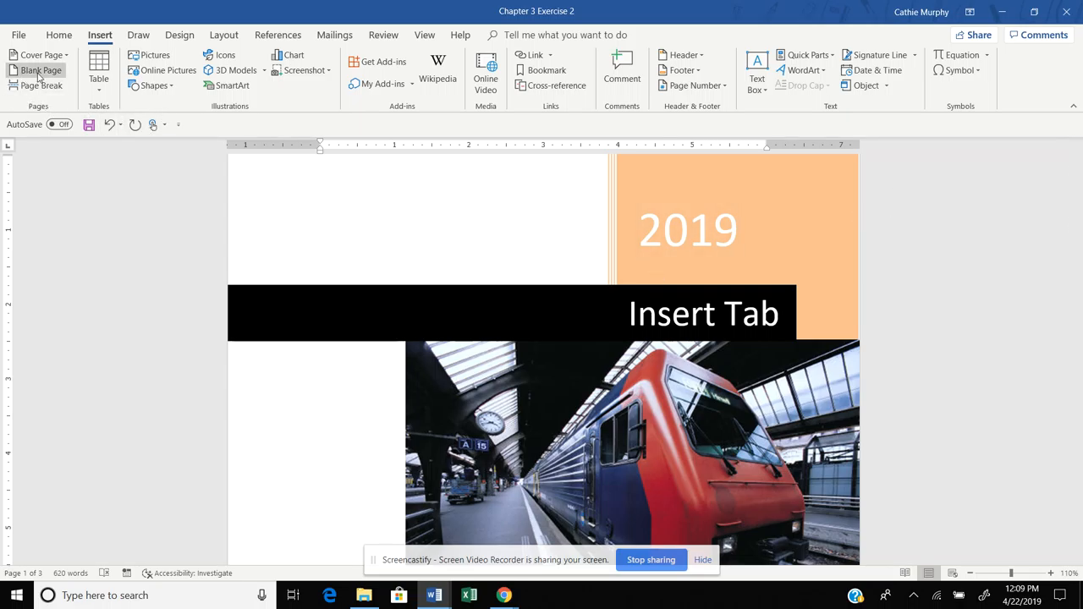
{"action": "left_click", "coordinate": [39, 69]}
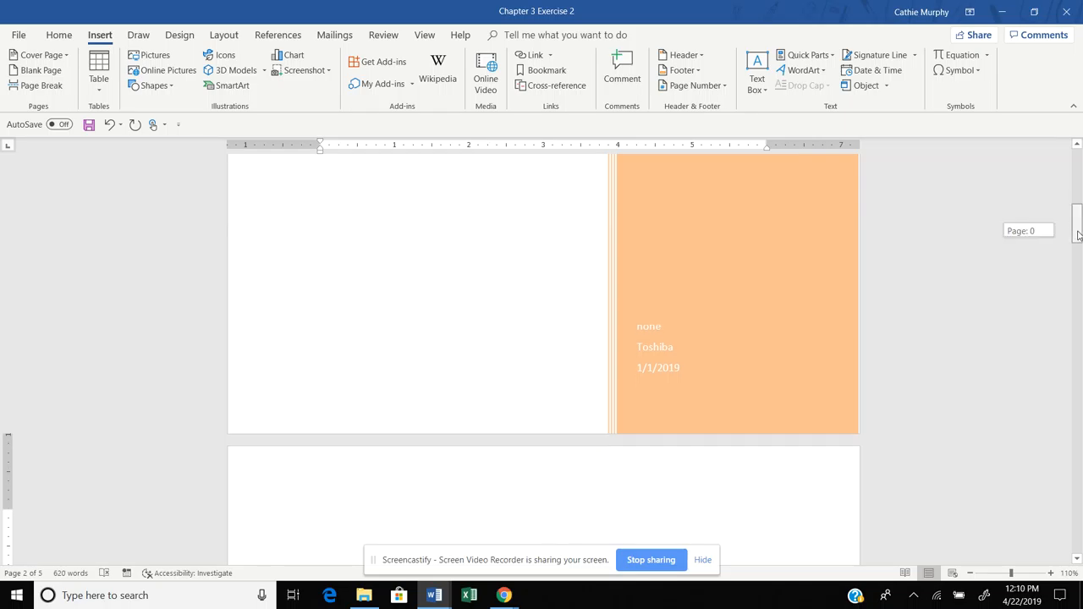
{"action": "scroll", "scroll_direction": "down", "scroll_amount": 3}
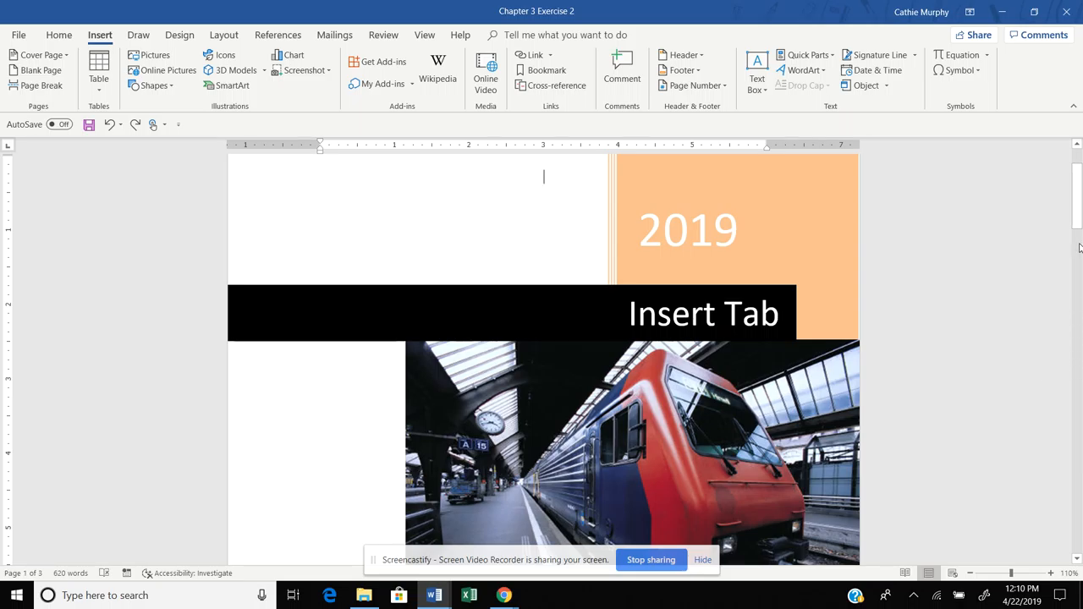
{"action": "scroll", "scroll_direction": "down", "scroll_amount": 3}
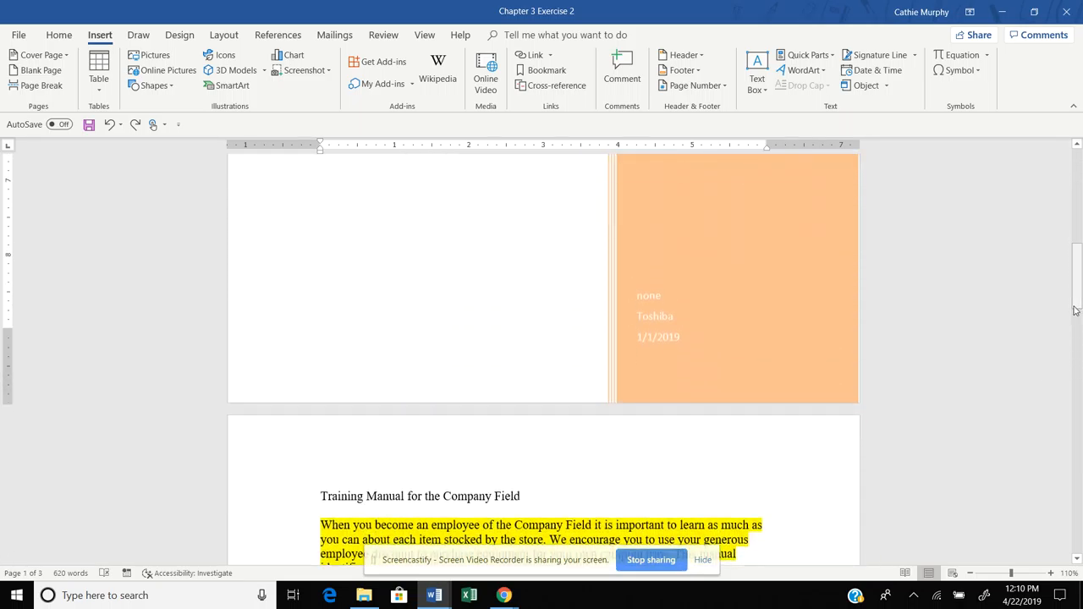
{"action": "left_click", "coordinate": [658, 337]}
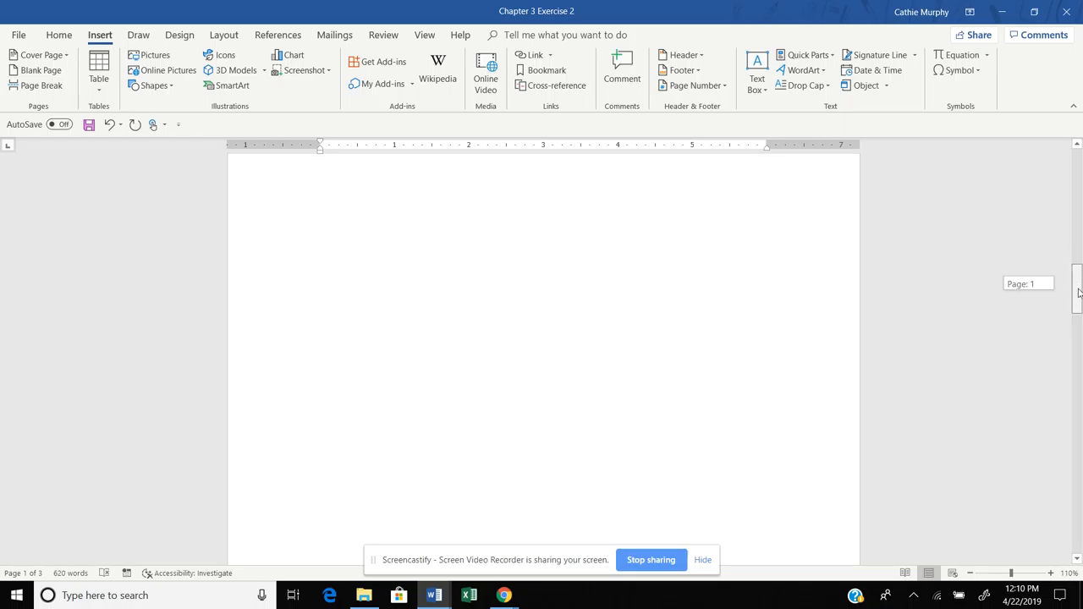
{"action": "scroll", "scroll_direction": "down", "scroll_amount": 3}
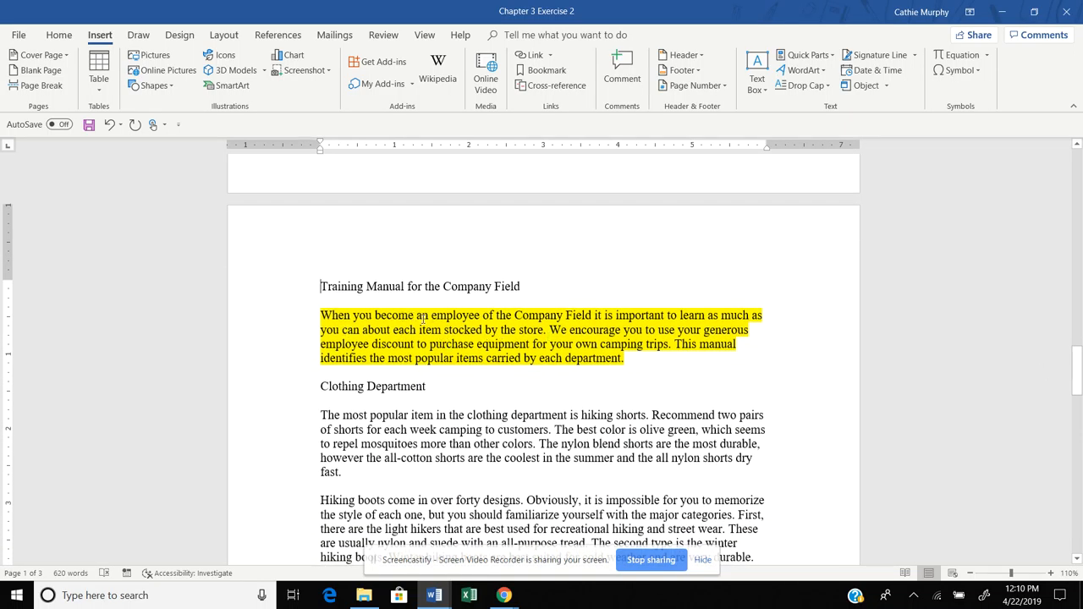
{"action": "scroll", "scroll_direction": "down", "scroll_amount": 3}
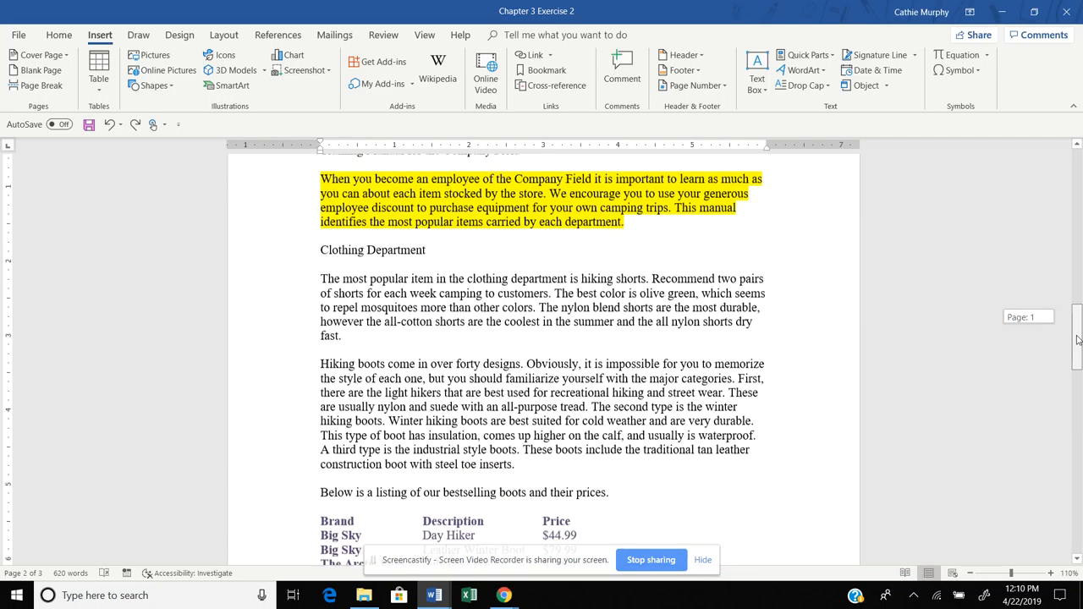
{"action": "scroll", "scroll_direction": "down", "scroll_amount": 3}
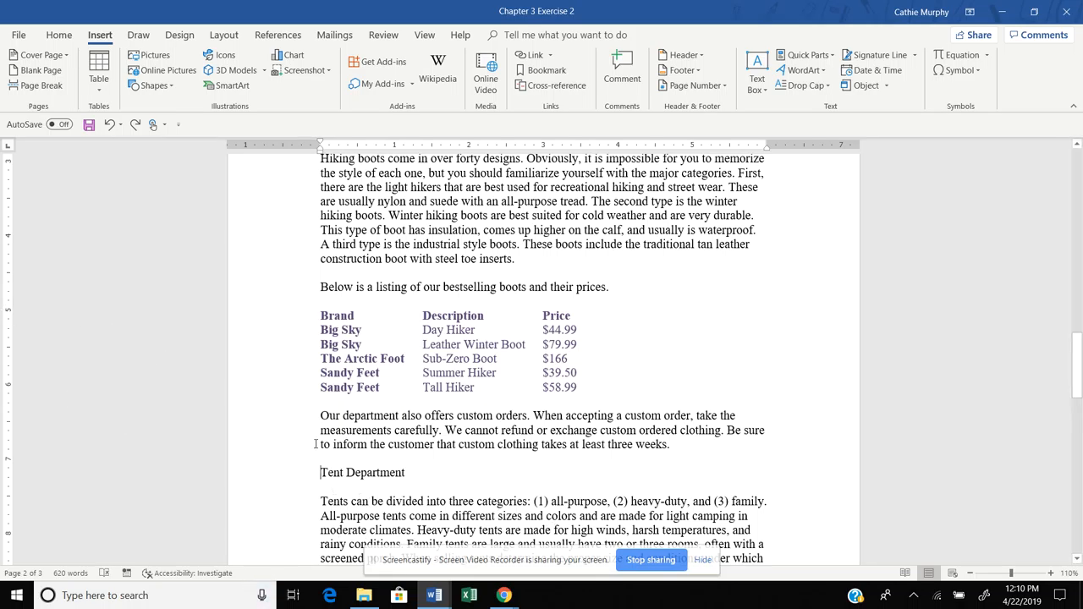
Step: Add a page break so the Tent Department heading starts on a new page
{"action": "left_click", "coordinate": [39, 86]}
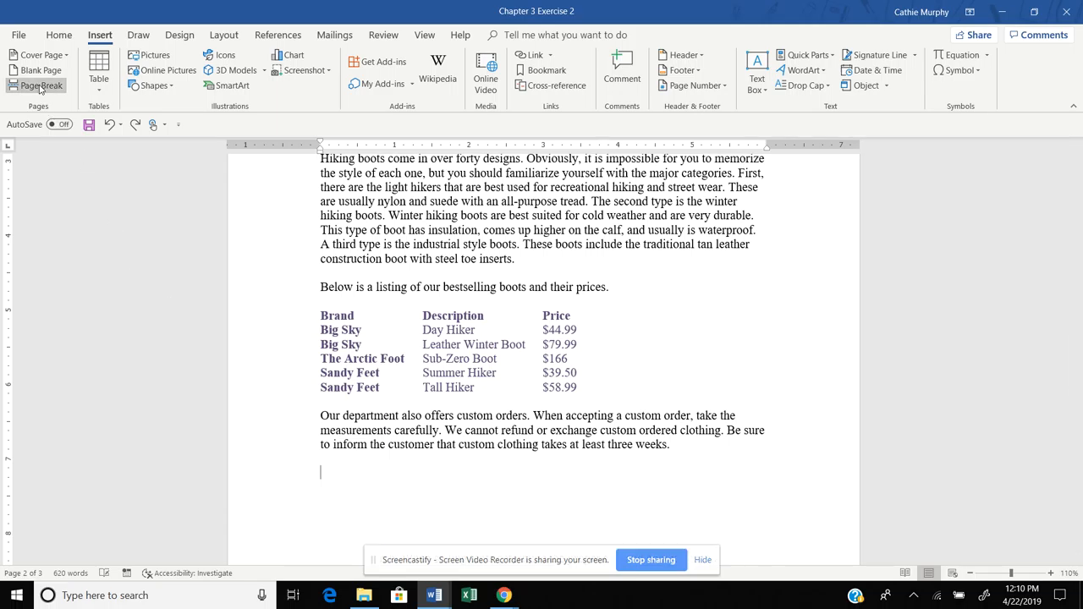
{"action": "left_click", "coordinate": [40, 85]}
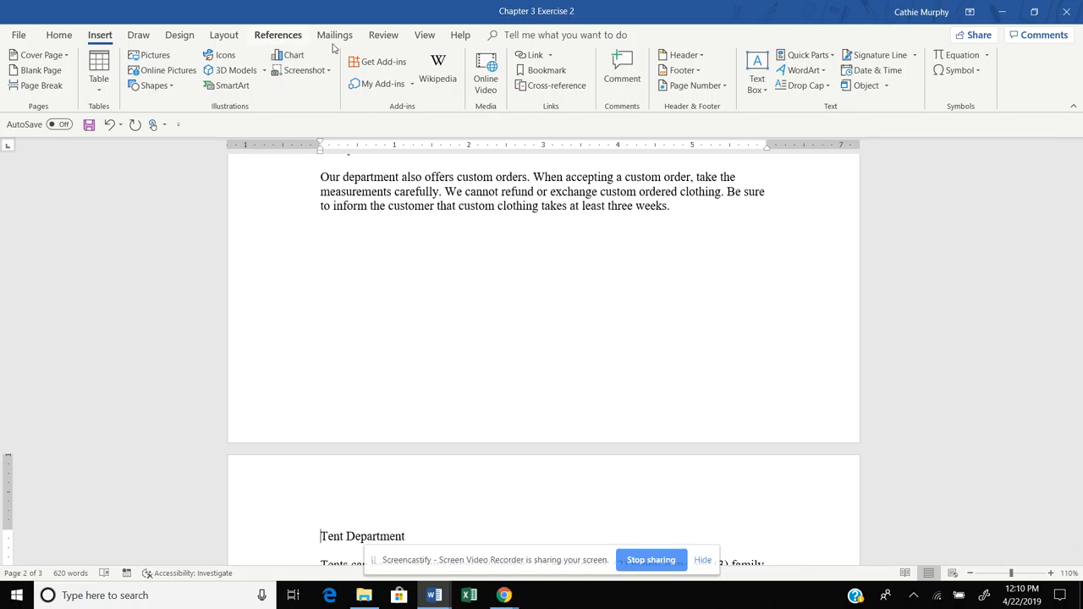
{"action": "left_click", "coordinate": [425, 34]}
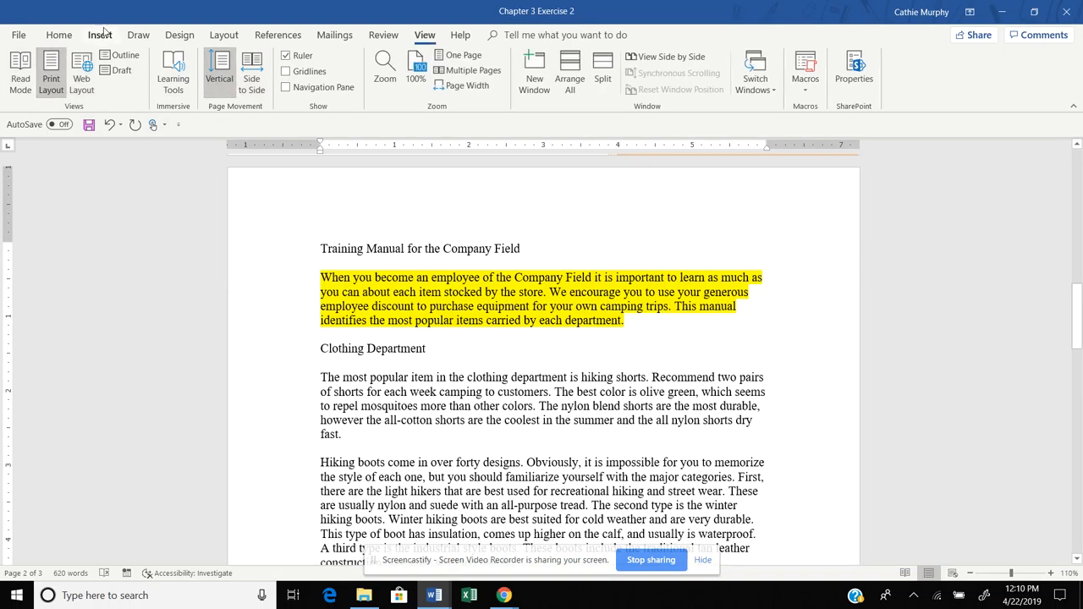
Step: Insert an empty 5×3 table below the Clothing Department heading
{"action": "left_click", "coordinate": [100, 34]}
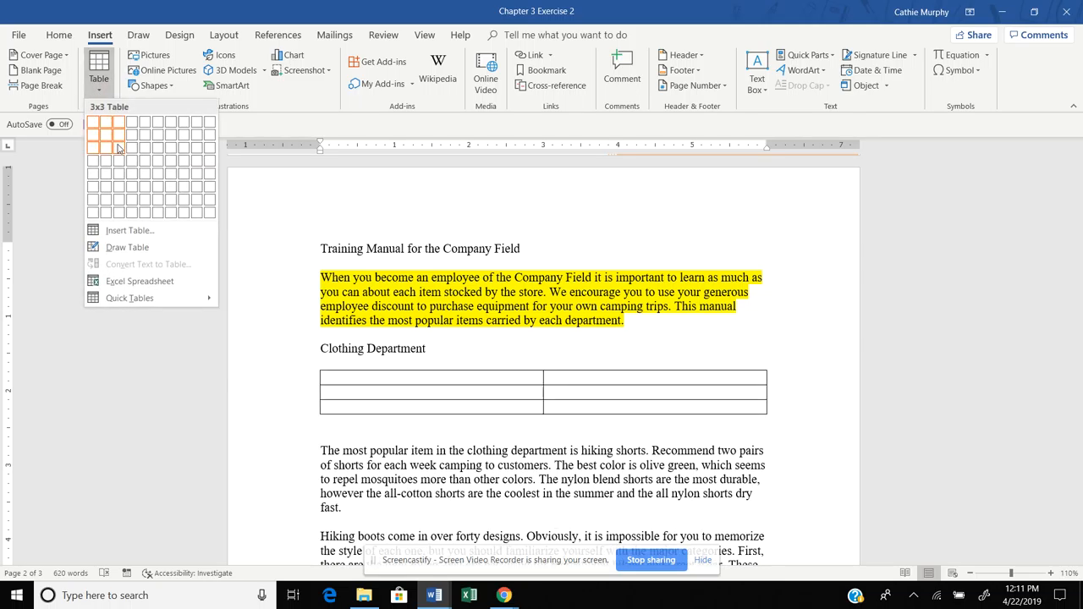
{"action": "mouse_move", "coordinate": [146, 148]}
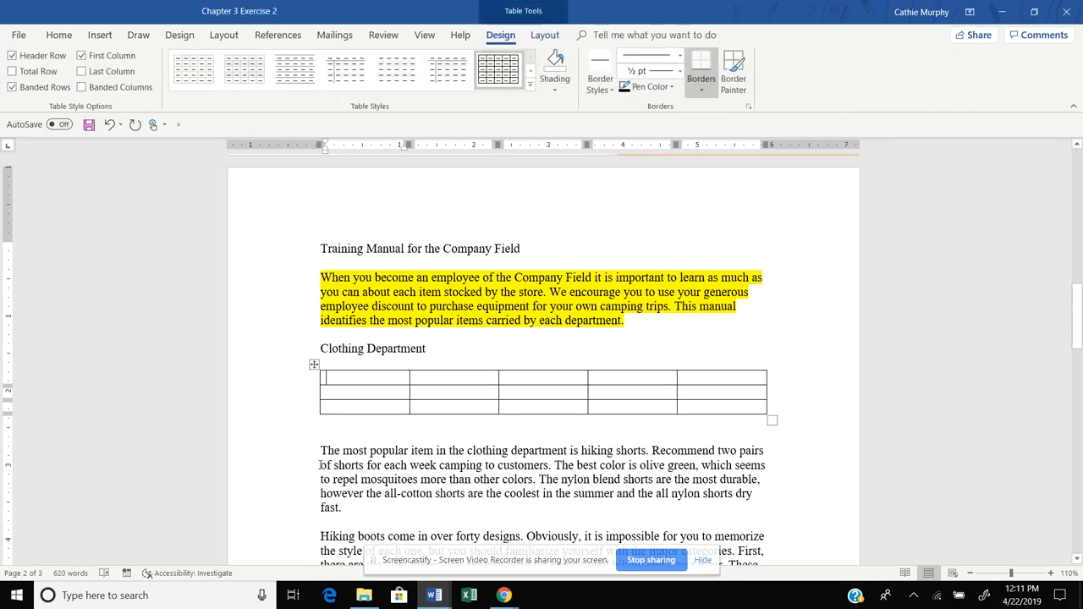
{"action": "mouse_move", "coordinate": [915, 303]}
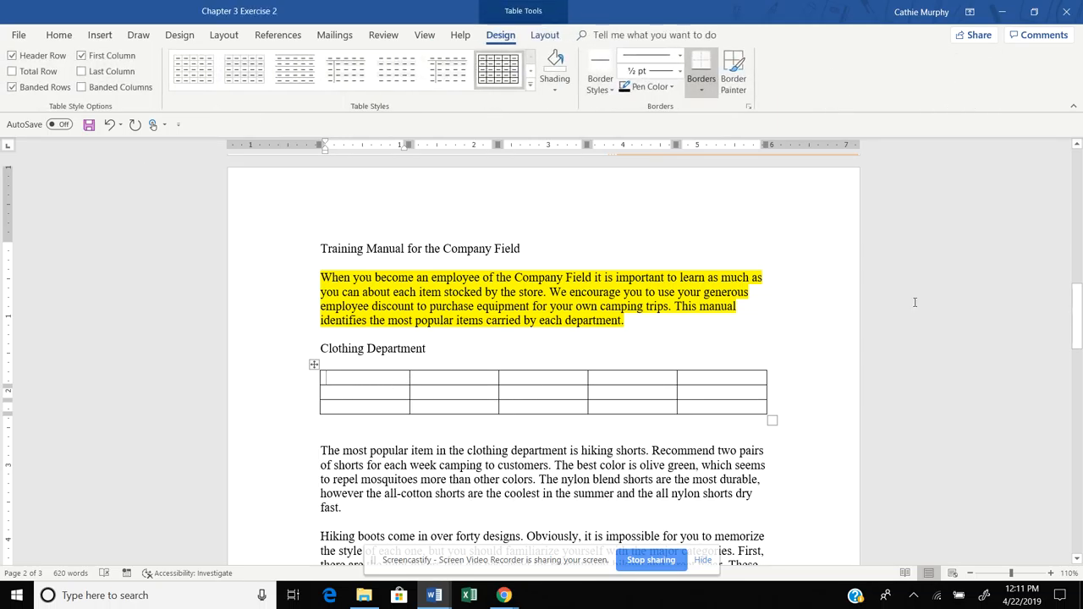
{"action": "scroll", "scroll_direction": "down", "scroll_amount": 3}
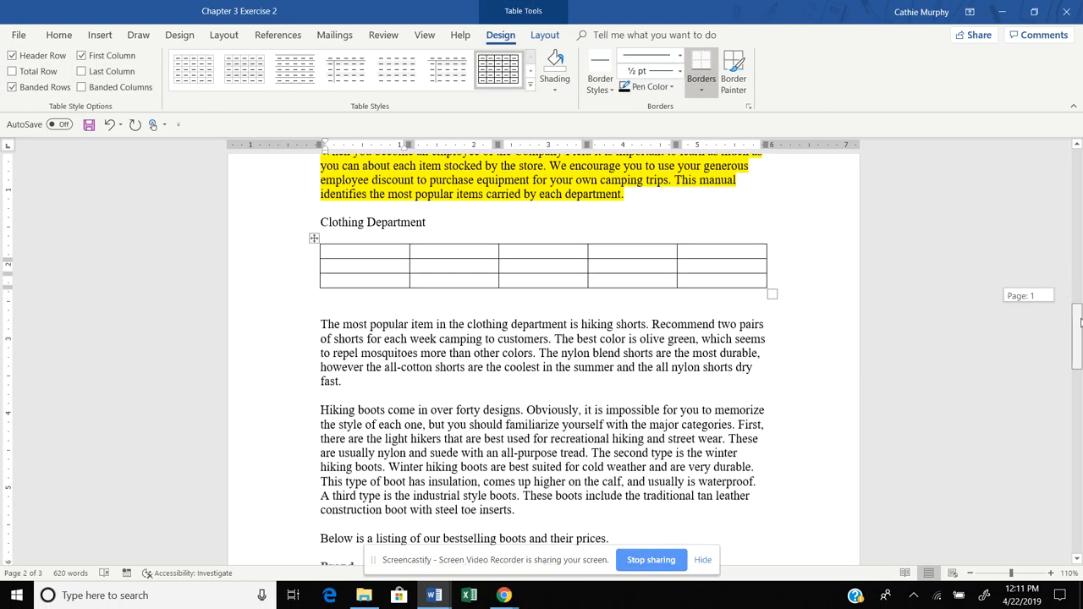
{"action": "scroll", "scroll_direction": "down", "scroll_amount": 3}
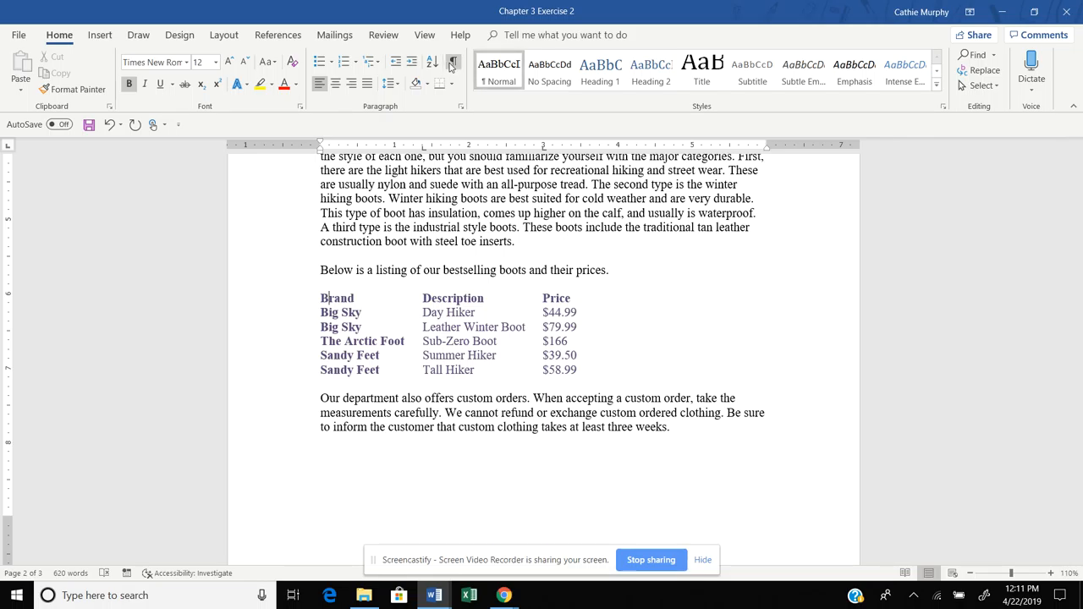
Step: Show formatting marks and convert the boot listing to a table, separating at tabs
{"action": "left_click", "coordinate": [451, 65]}
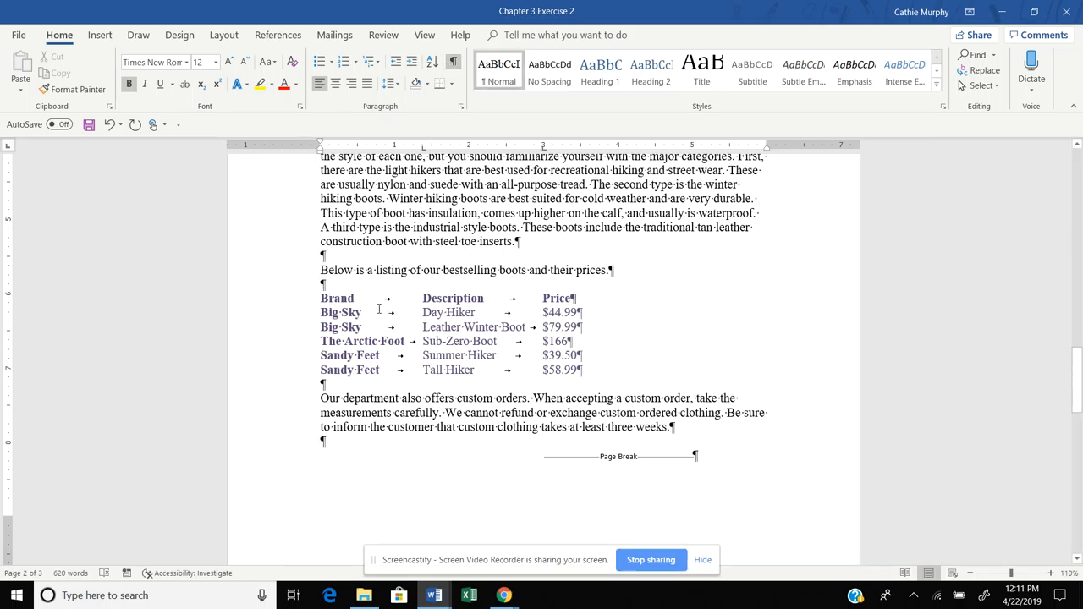
{"action": "double_click", "coordinate": [337, 297]}
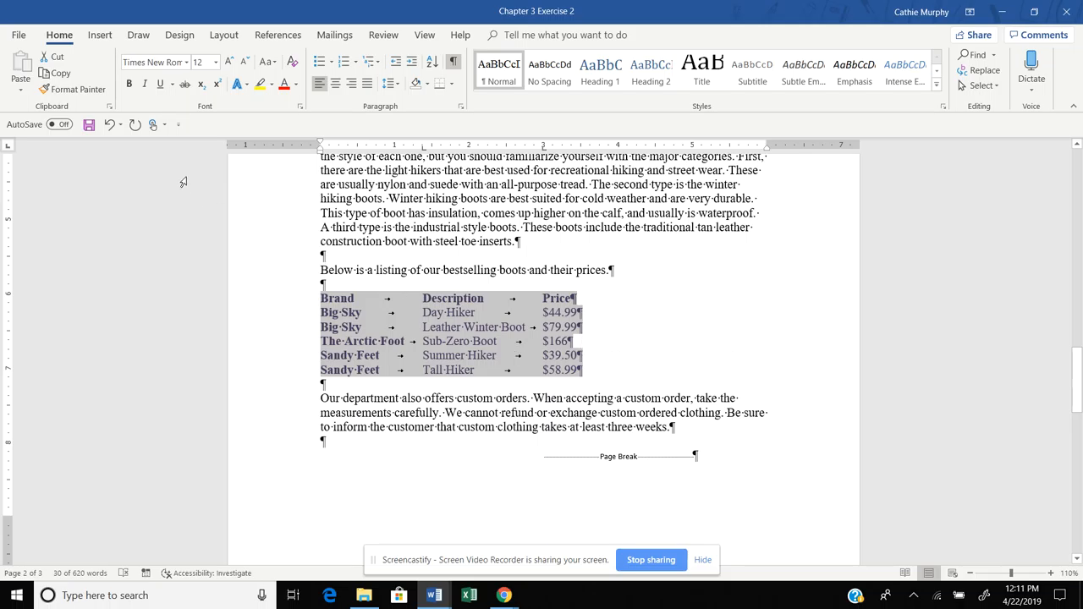
{"action": "left_click", "coordinate": [100, 35]}
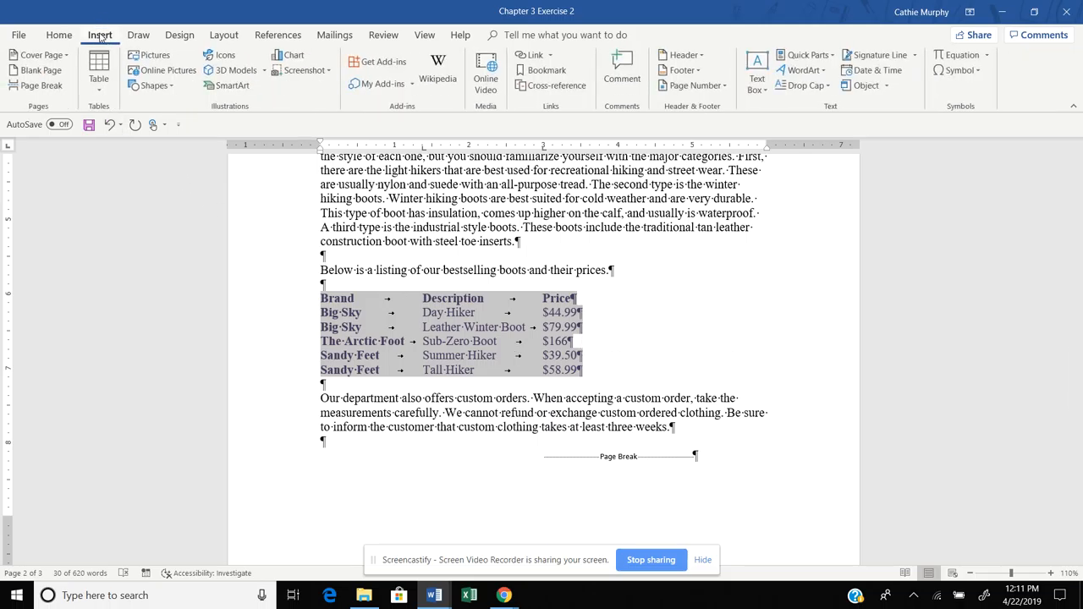
{"action": "left_click", "coordinate": [98, 69]}
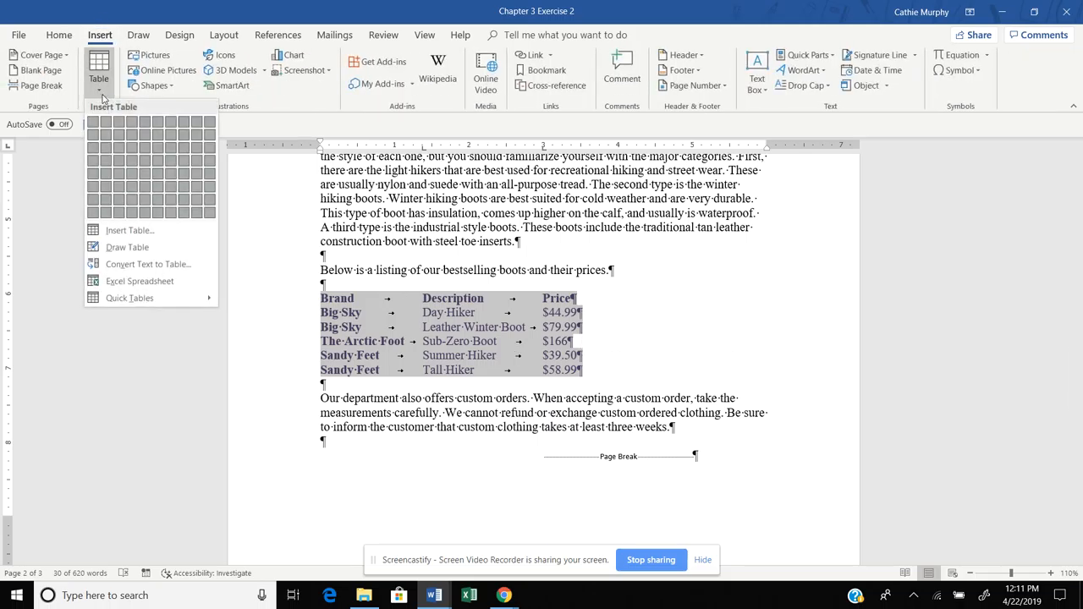
{"action": "mouse_move", "coordinate": [148, 263]}
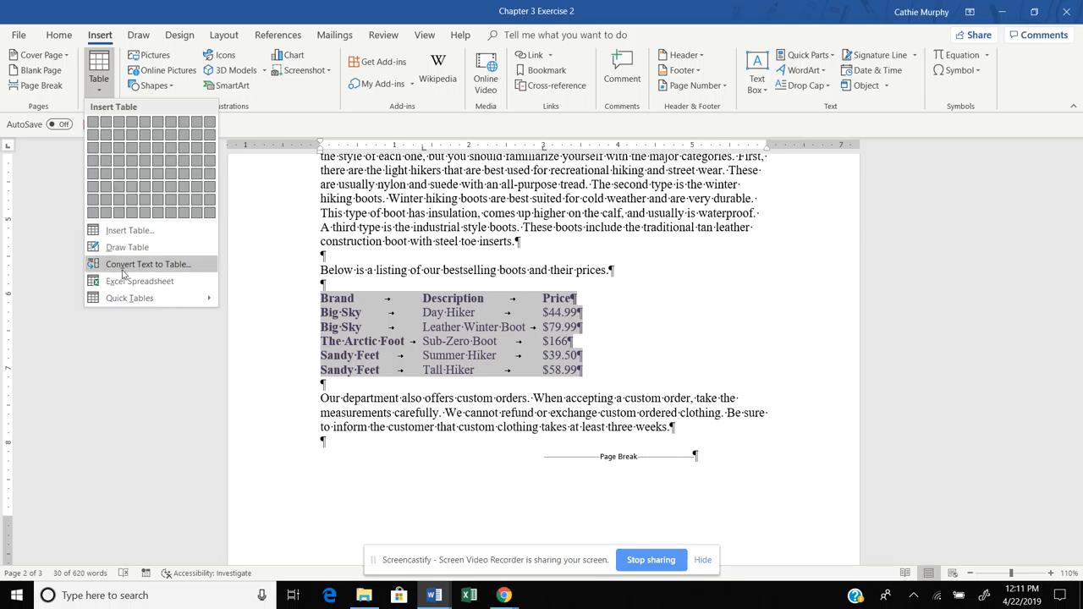
{"action": "left_click", "coordinate": [148, 264]}
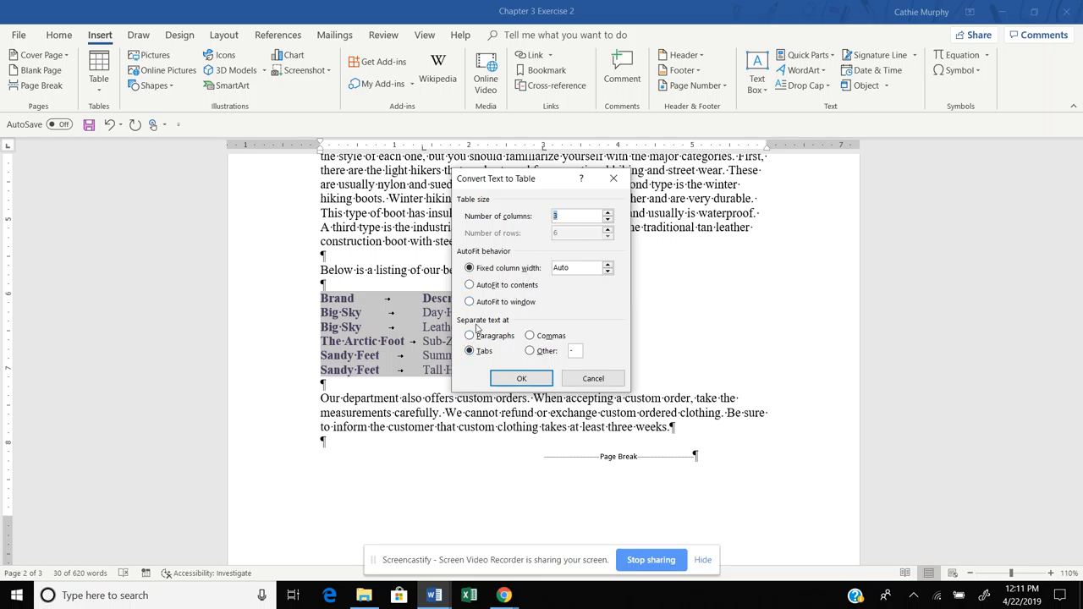
{"action": "left_click", "coordinate": [469, 350]}
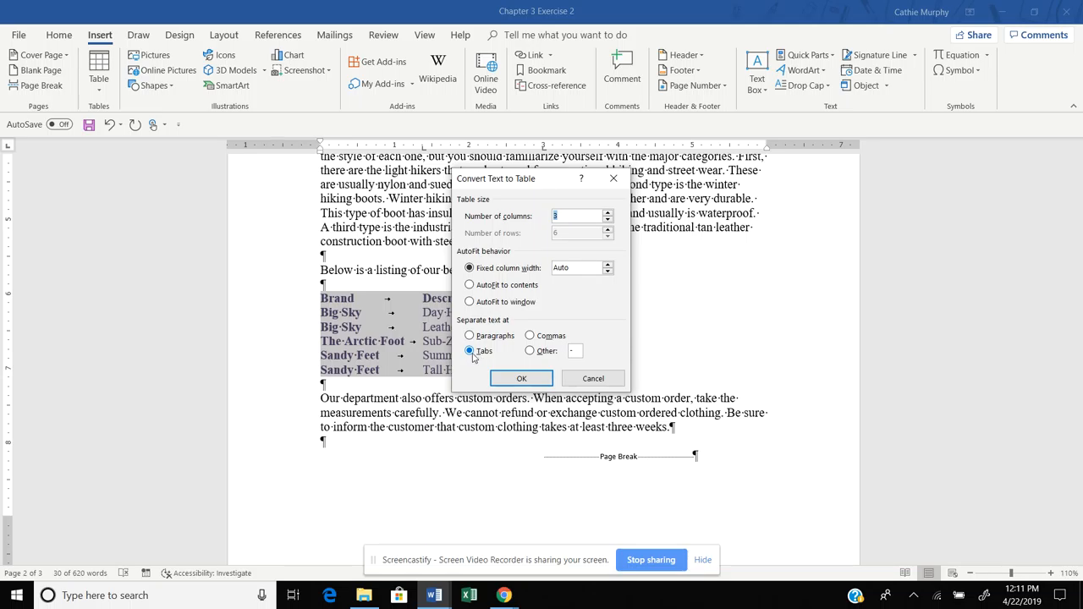
{"action": "left_click", "coordinate": [521, 378]}
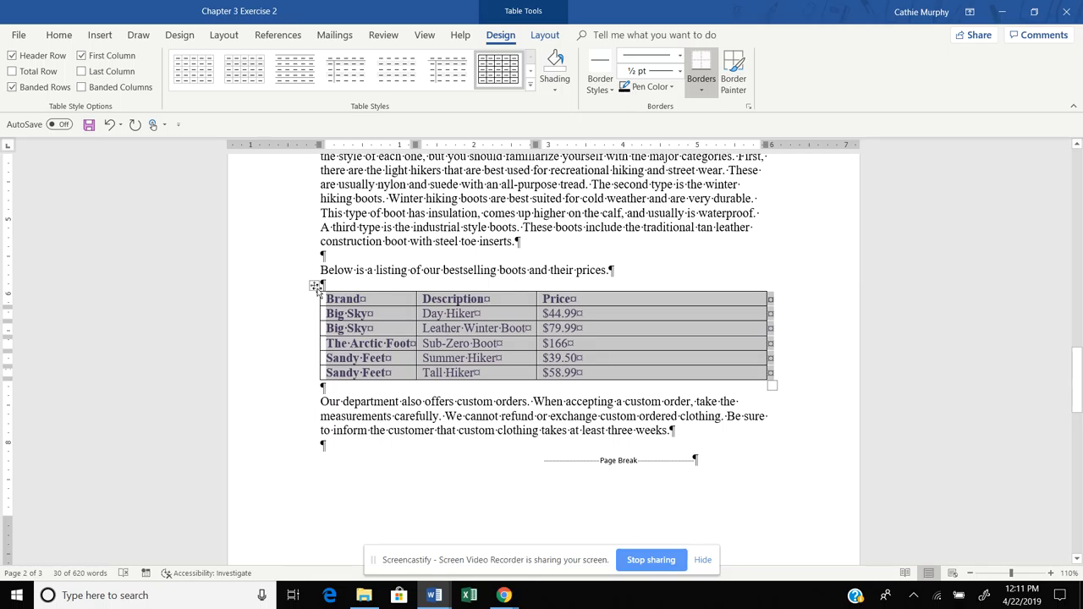
Step: AutoFit the boot table to its contents and center it via Table Properties
{"action": "right_click", "coordinate": [368, 313]}
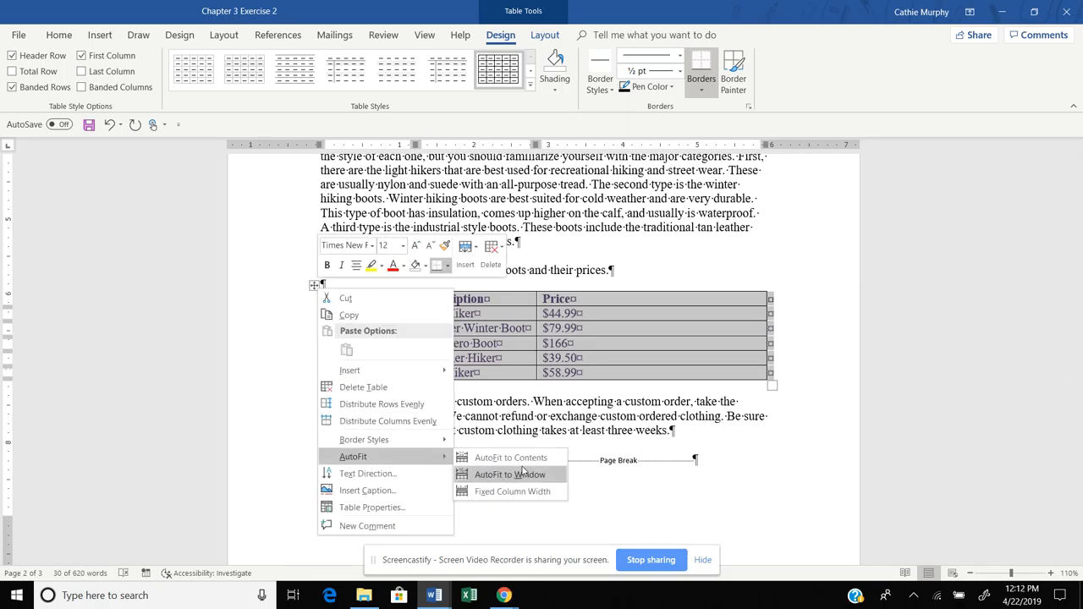
{"action": "left_click", "coordinate": [513, 457]}
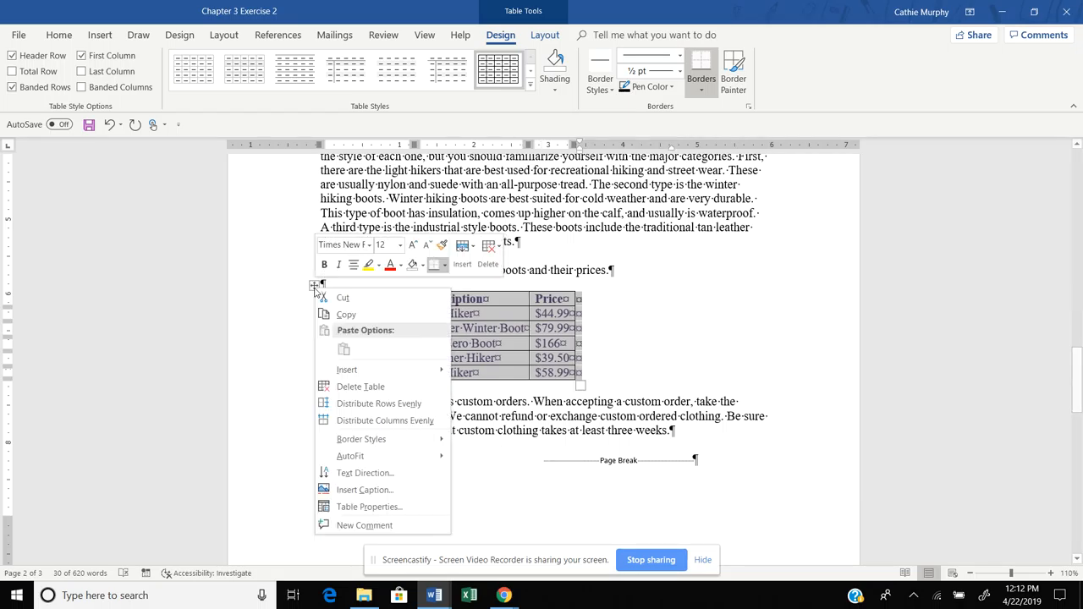
{"action": "mouse_move", "coordinate": [369, 507]}
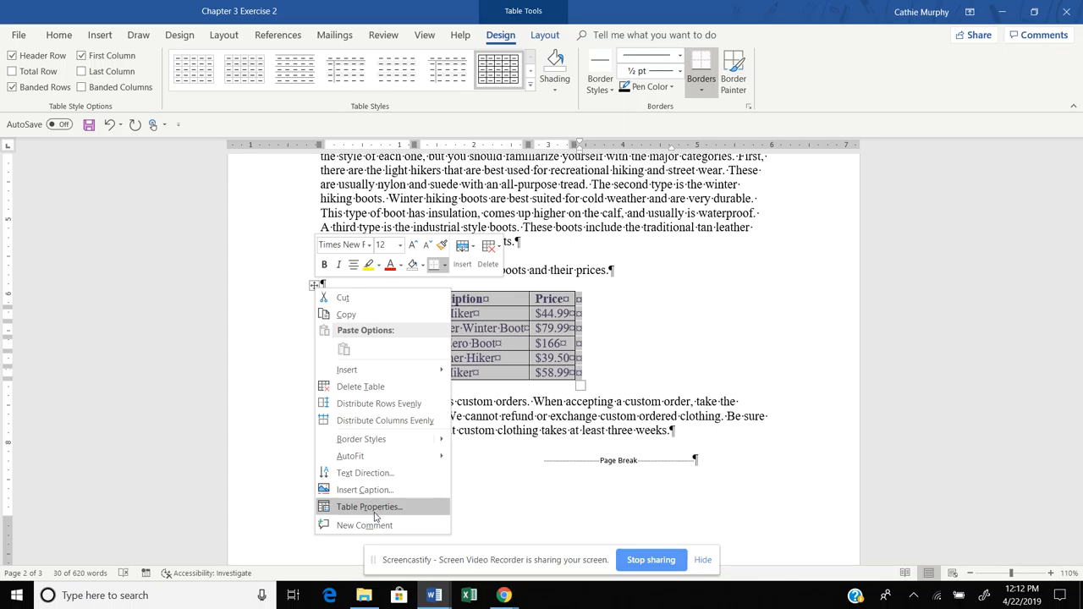
{"action": "left_click", "coordinate": [368, 506]}
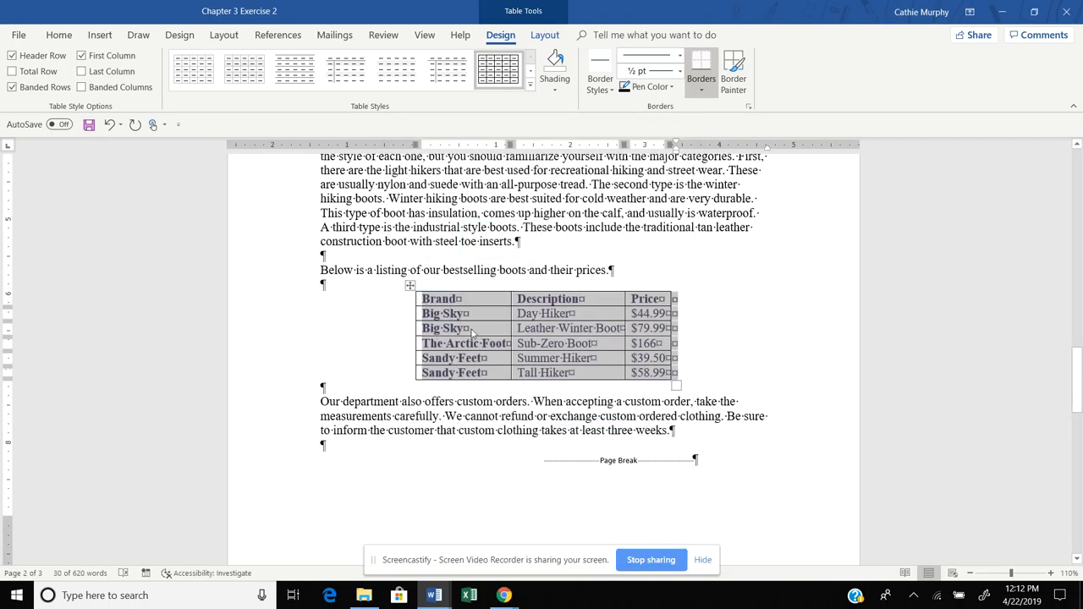
{"action": "mouse_move", "coordinate": [405, 294]}
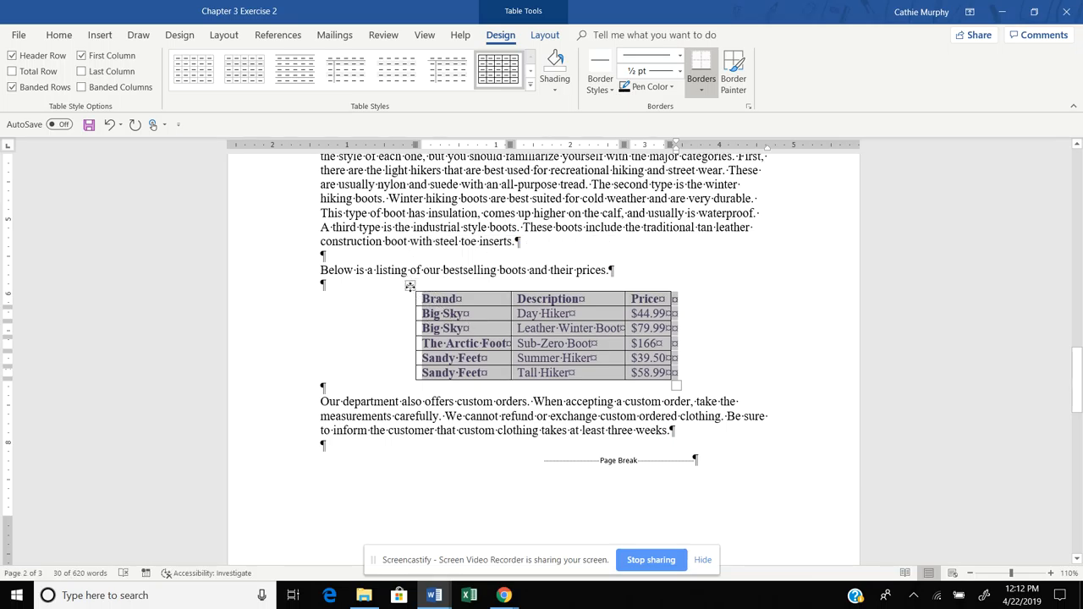
{"action": "mouse_move", "coordinate": [368, 113]}
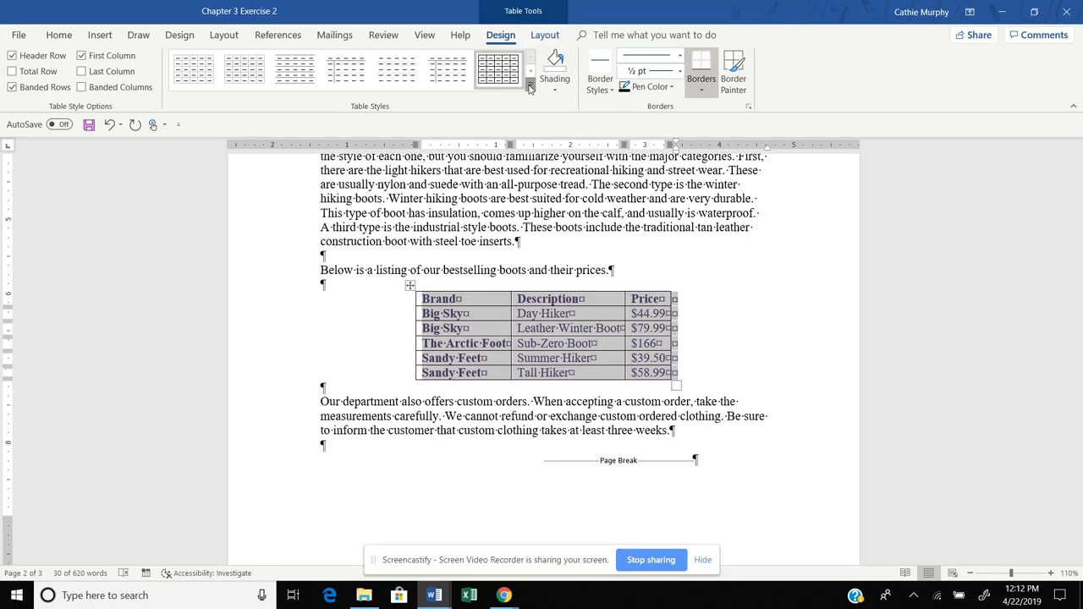
Step: Apply a blue banded Grid Table style to the boot table
{"action": "left_click", "coordinate": [529, 89]}
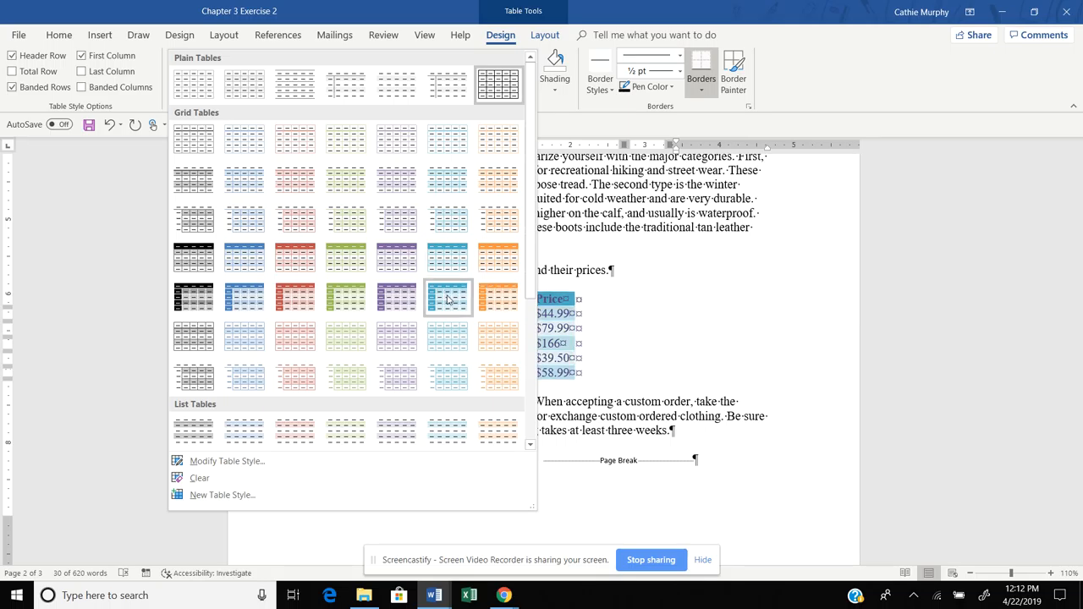
{"action": "left_click", "coordinate": [447, 295]}
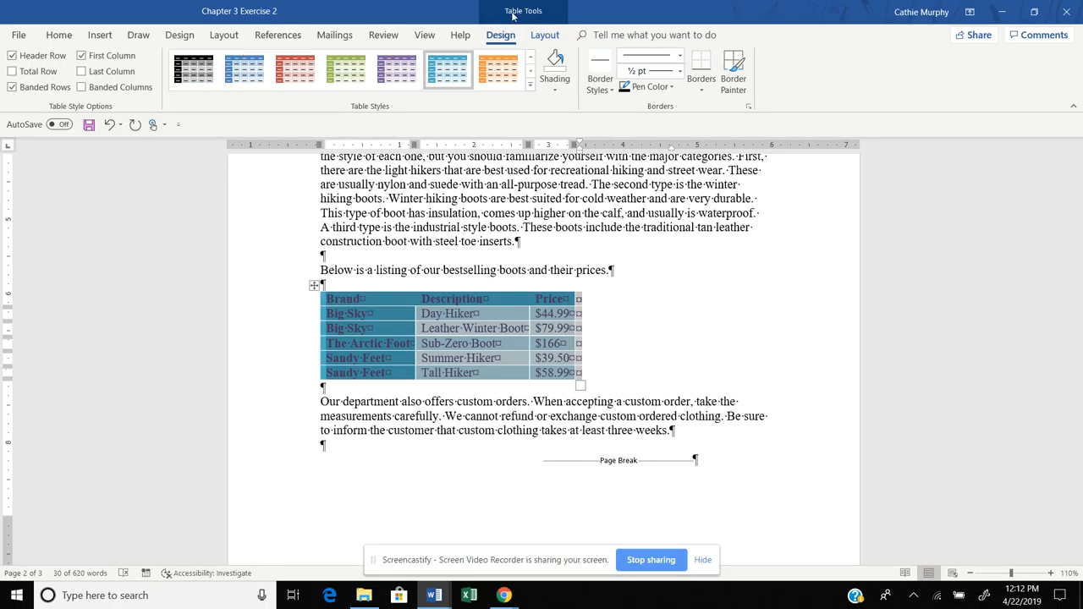
Step: Set the styled boot table's alignment to Center in Table Properties
{"action": "left_click", "coordinate": [544, 35]}
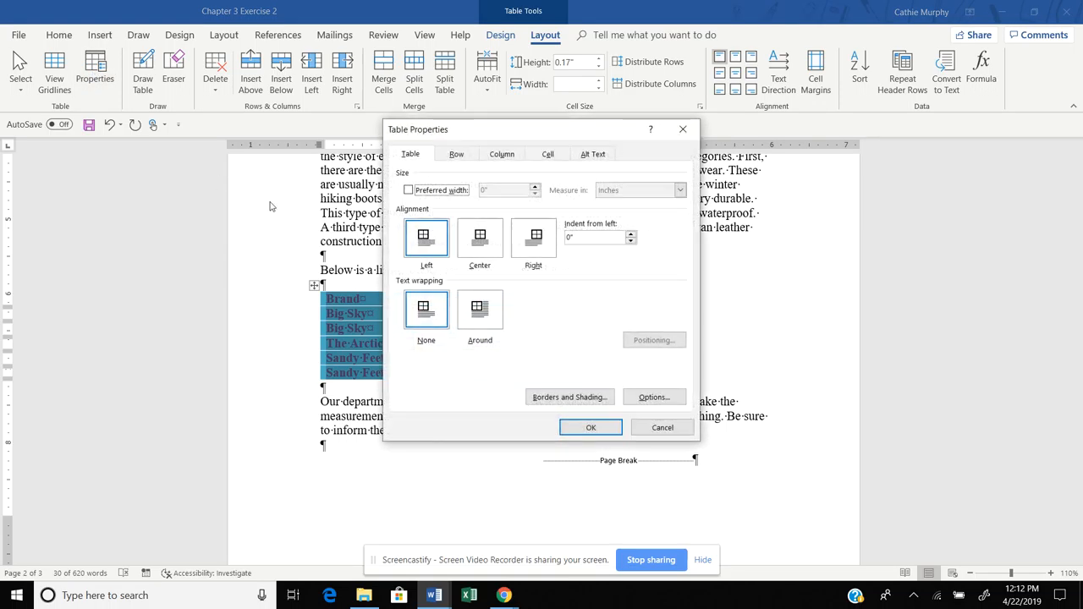
{"action": "left_click", "coordinate": [480, 237]}
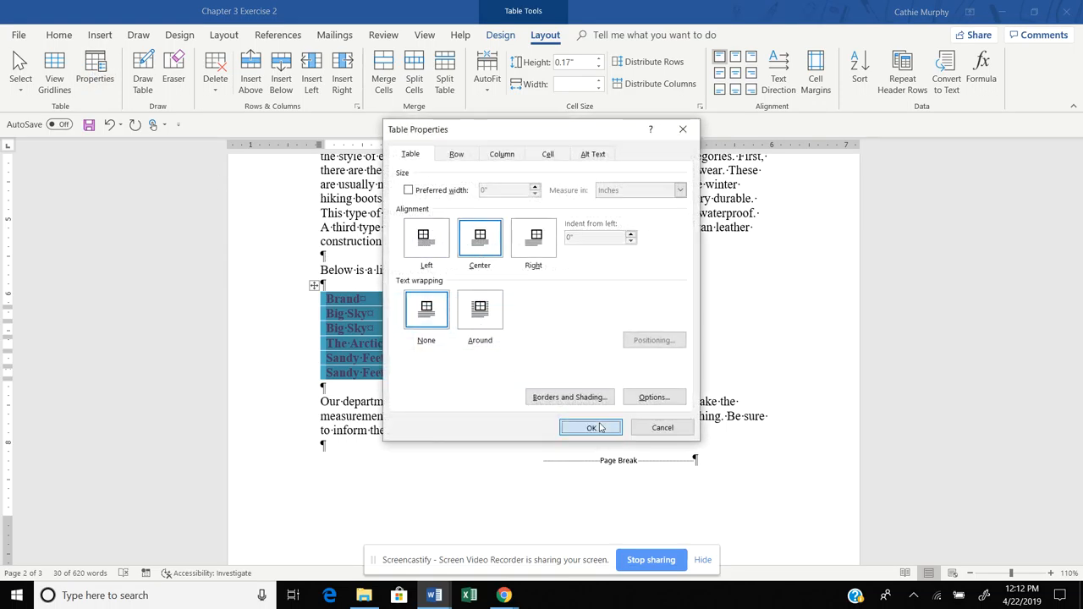
{"action": "left_click", "coordinate": [590, 427]}
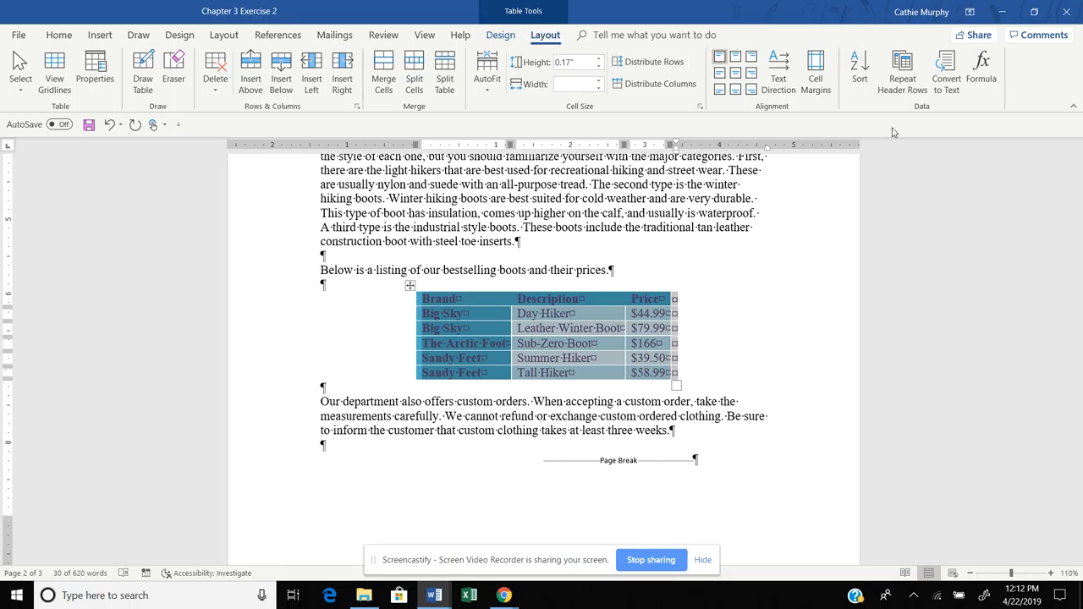
{"action": "mouse_move", "coordinate": [945, 72]}
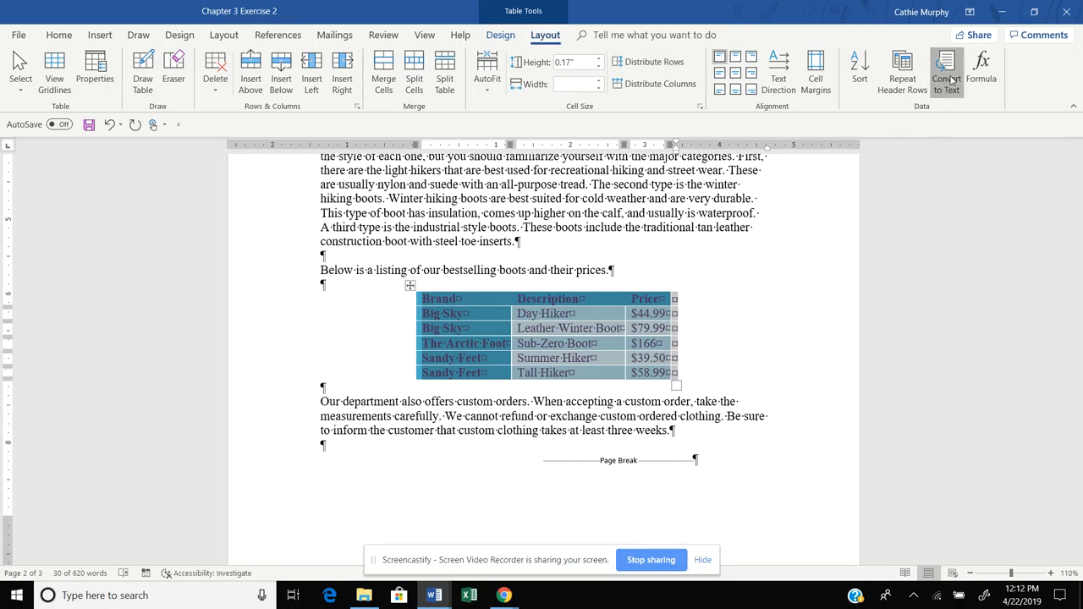
Step: Convert the boot table back to text, using tabs as the separator
{"action": "left_click", "coordinate": [945, 72]}
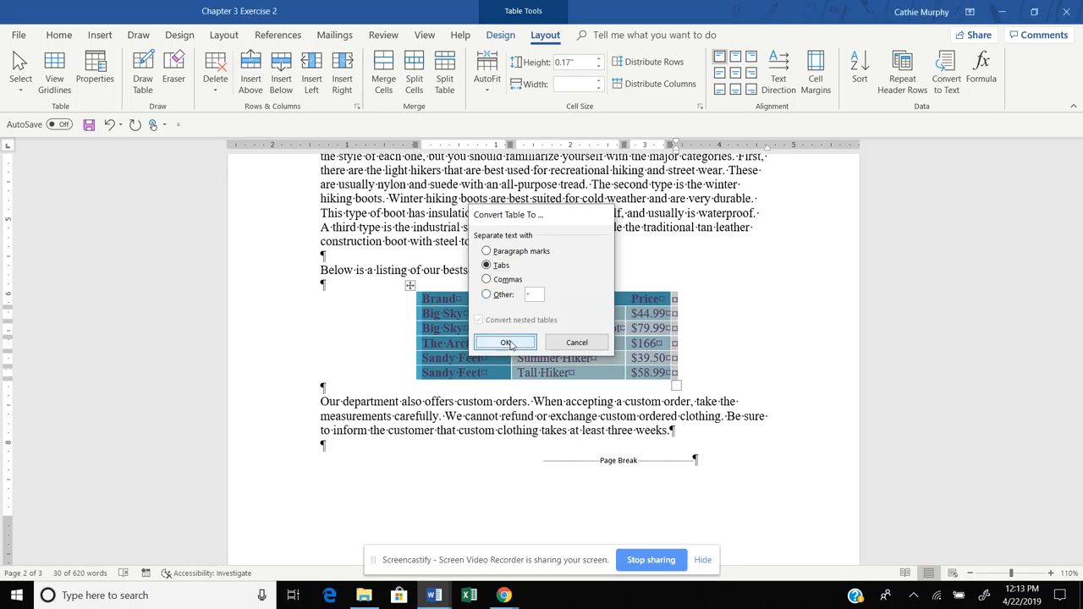
{"action": "left_click", "coordinate": [505, 341]}
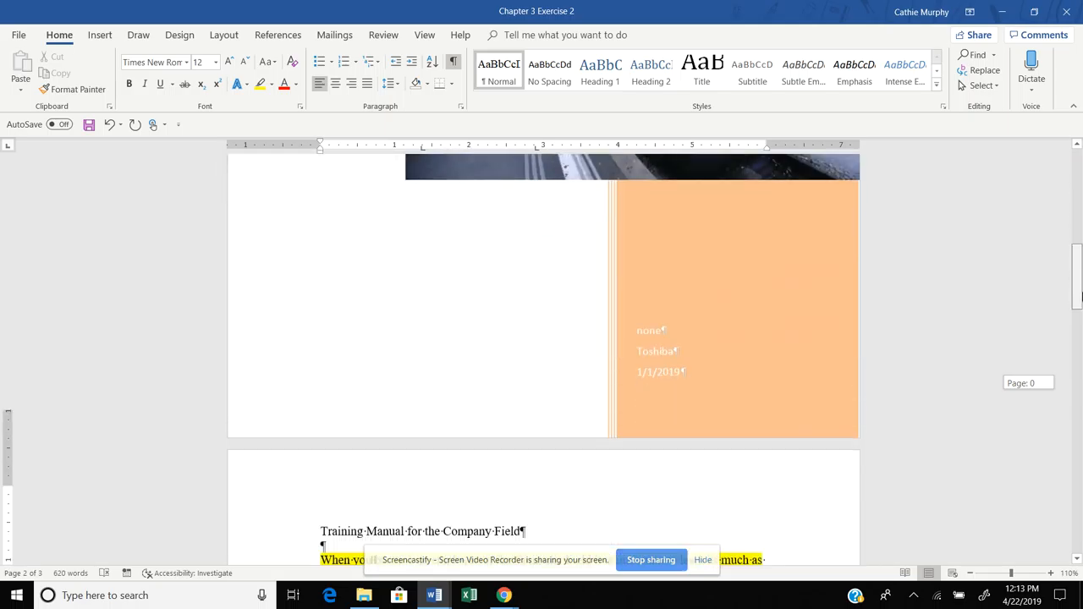
Step: Put the cursor below the hiking shorts paragraph and open the Insert table options for Quick Tables
{"action": "scroll", "scroll_direction": "down", "scroll_amount": 3}
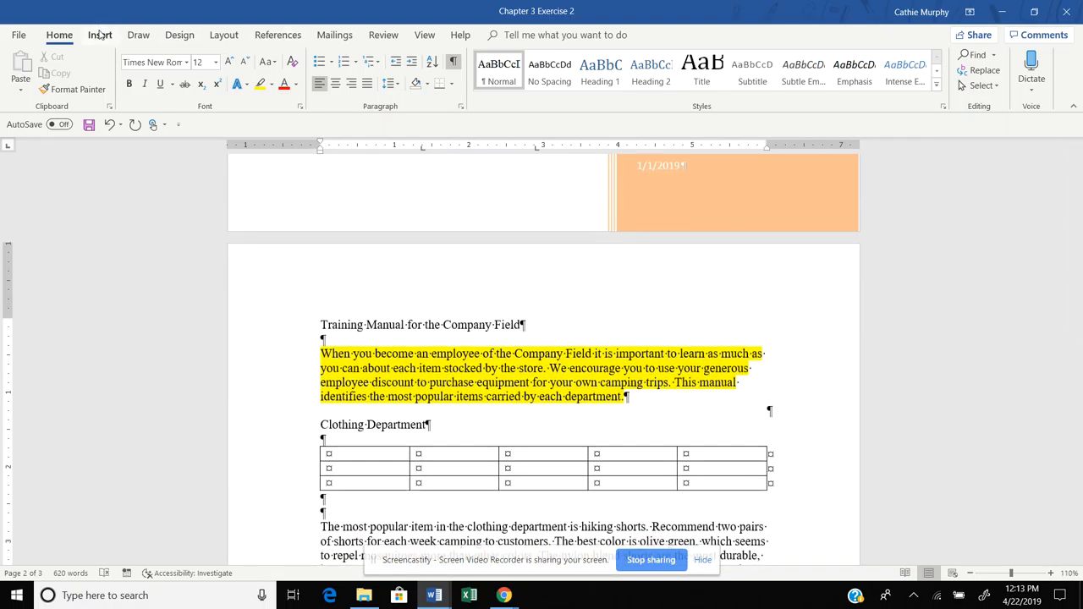
{"action": "left_click", "coordinate": [99, 34]}
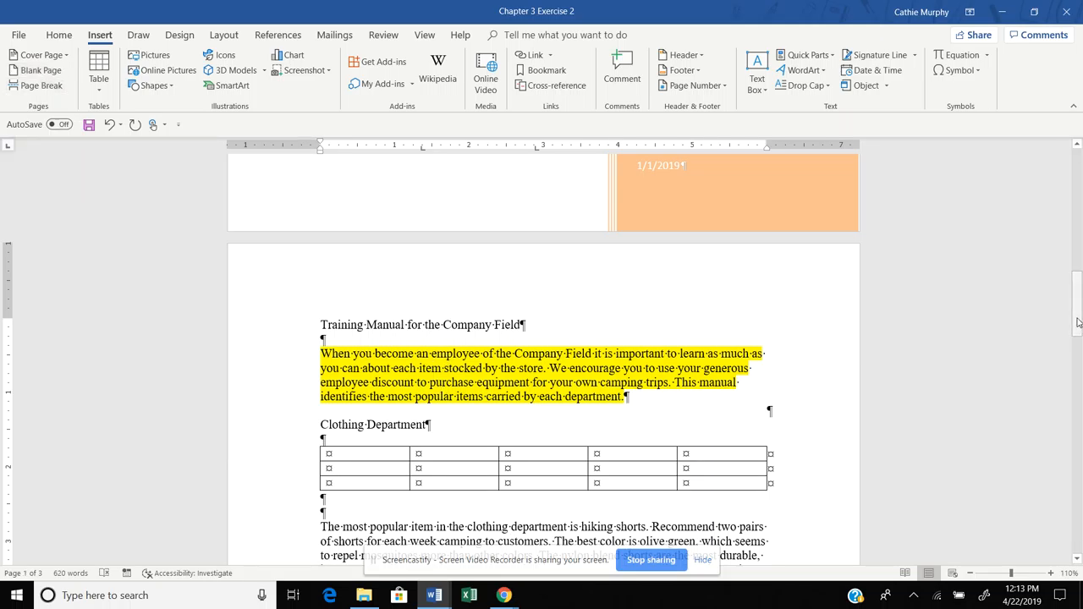
{"action": "scroll", "scroll_direction": "down", "scroll_amount": 3}
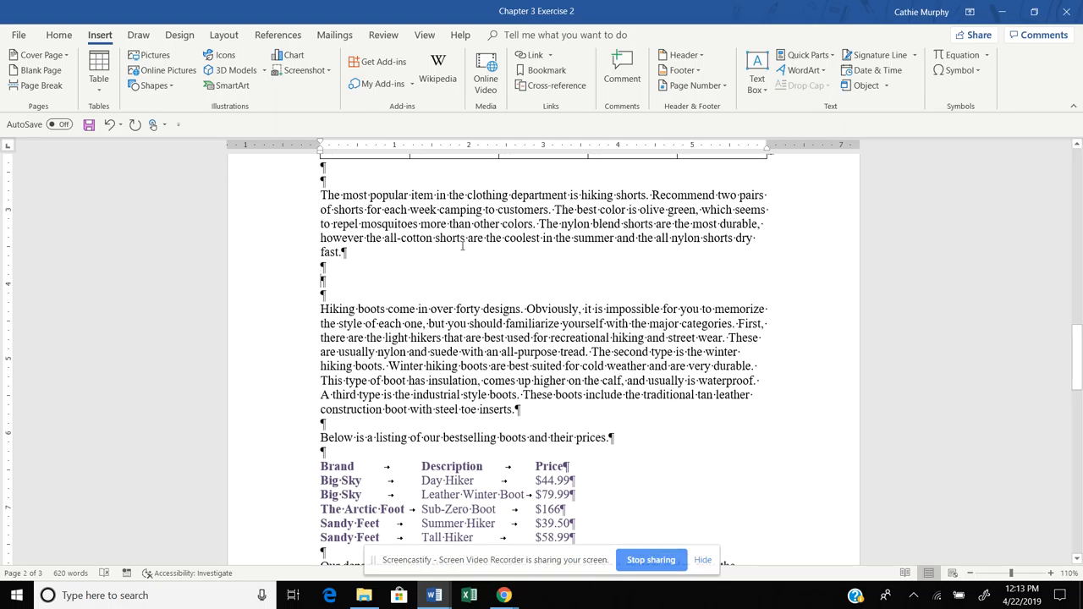
{"action": "left_click", "coordinate": [99, 61]}
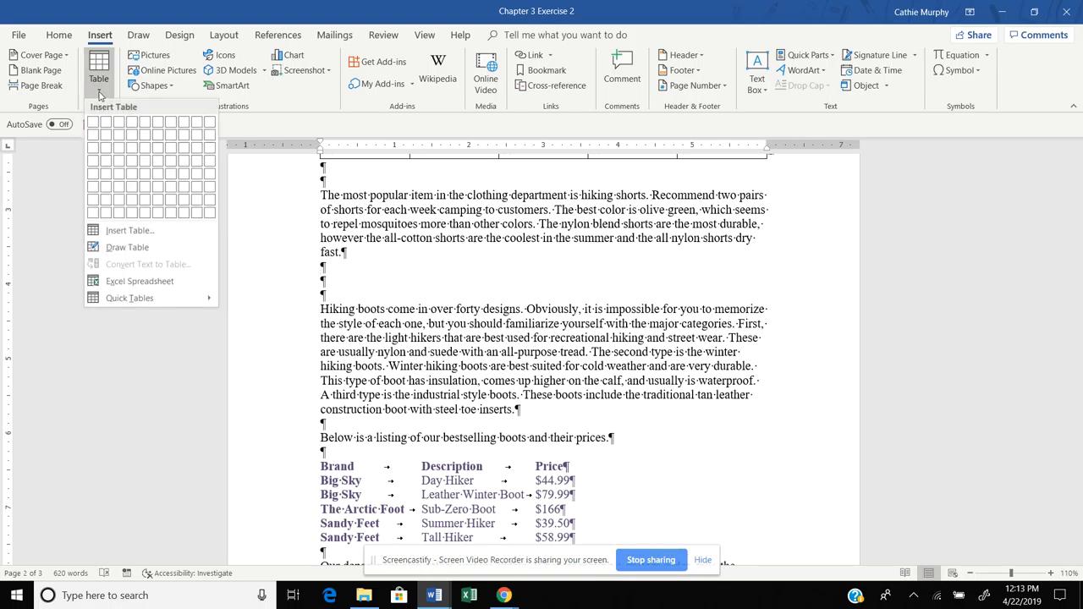
{"action": "left_click", "coordinate": [129, 298]}
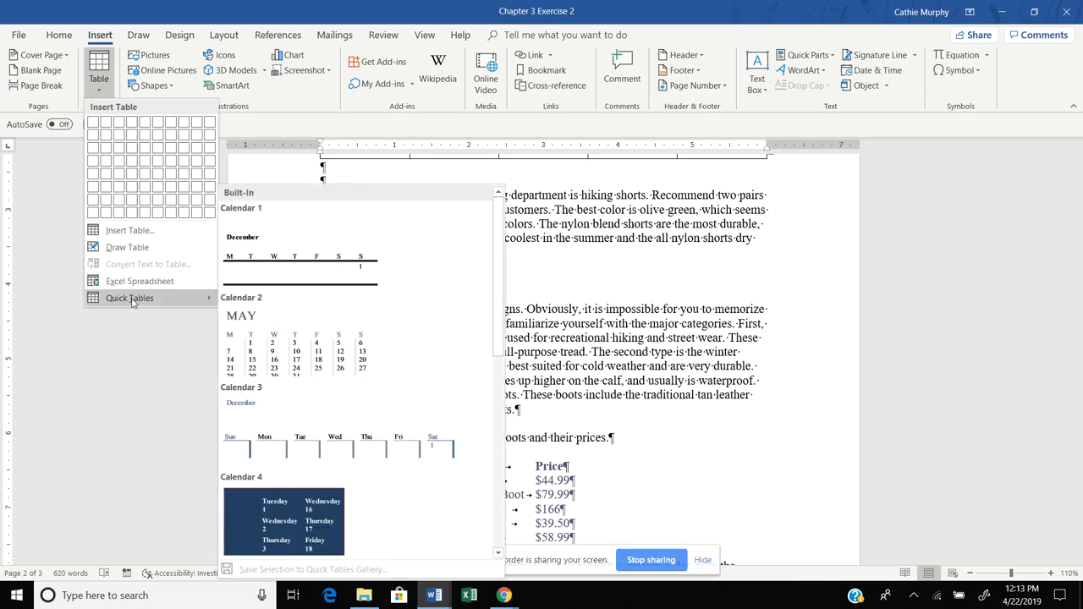
{"action": "mouse_move", "coordinate": [256, 325]}
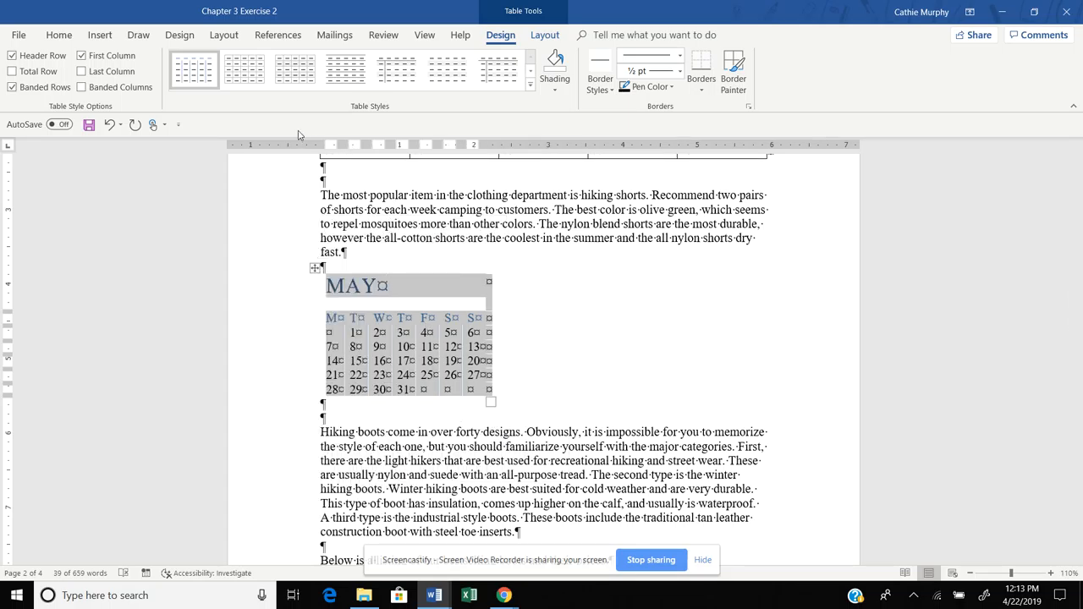
Step: Center the May calendar through Table Properties and apply a plain lined table style
{"action": "left_click", "coordinate": [245, 69]}
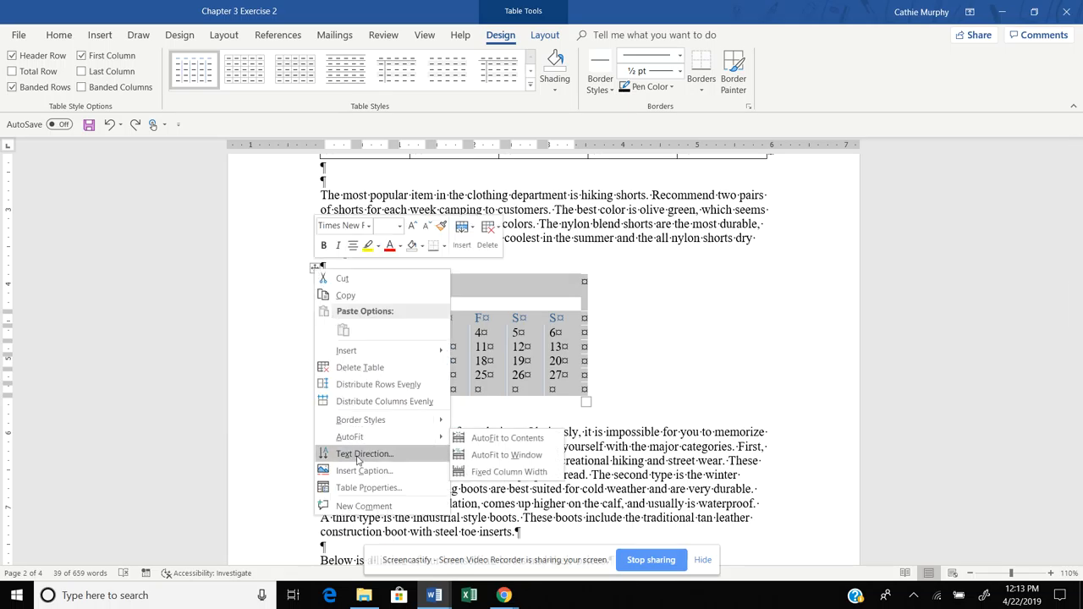
{"action": "left_click", "coordinate": [368, 487]}
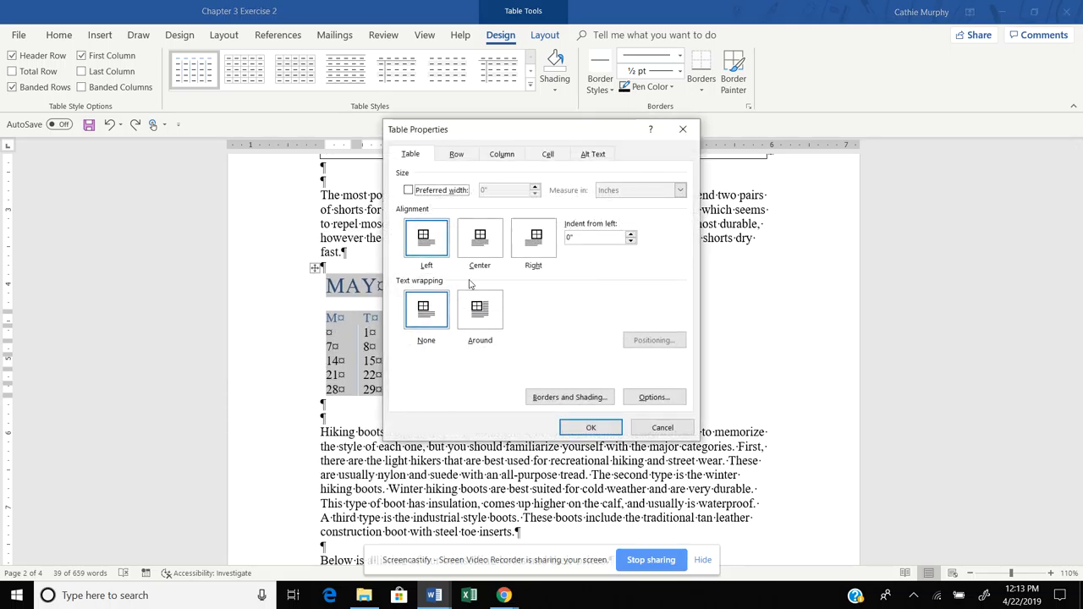
{"action": "left_click", "coordinate": [589, 427]}
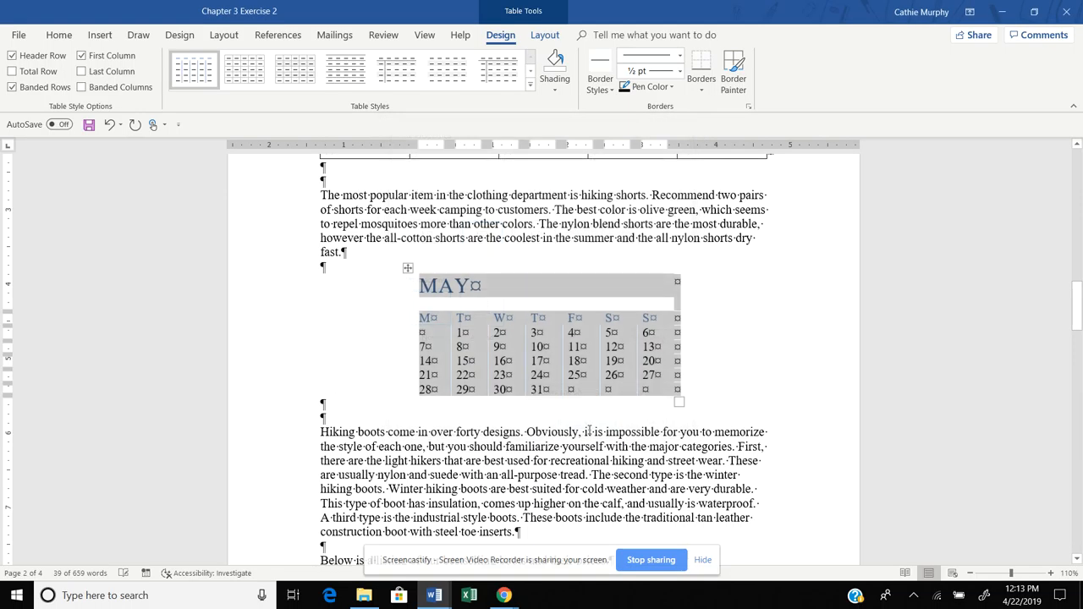
{"action": "left_click", "coordinate": [529, 83]}
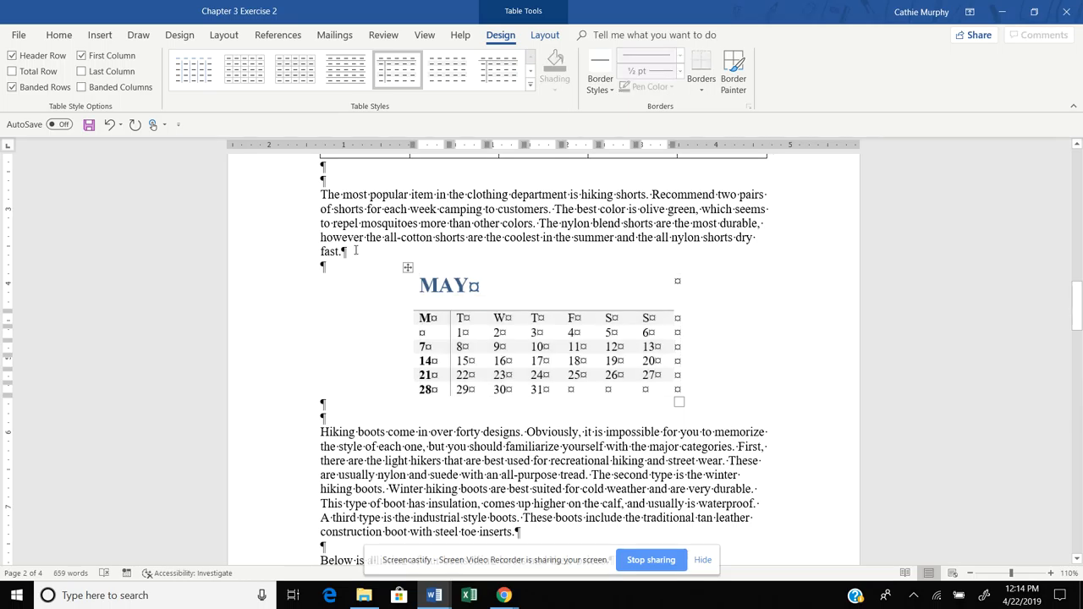
{"action": "mouse_move", "coordinate": [144, 142]}
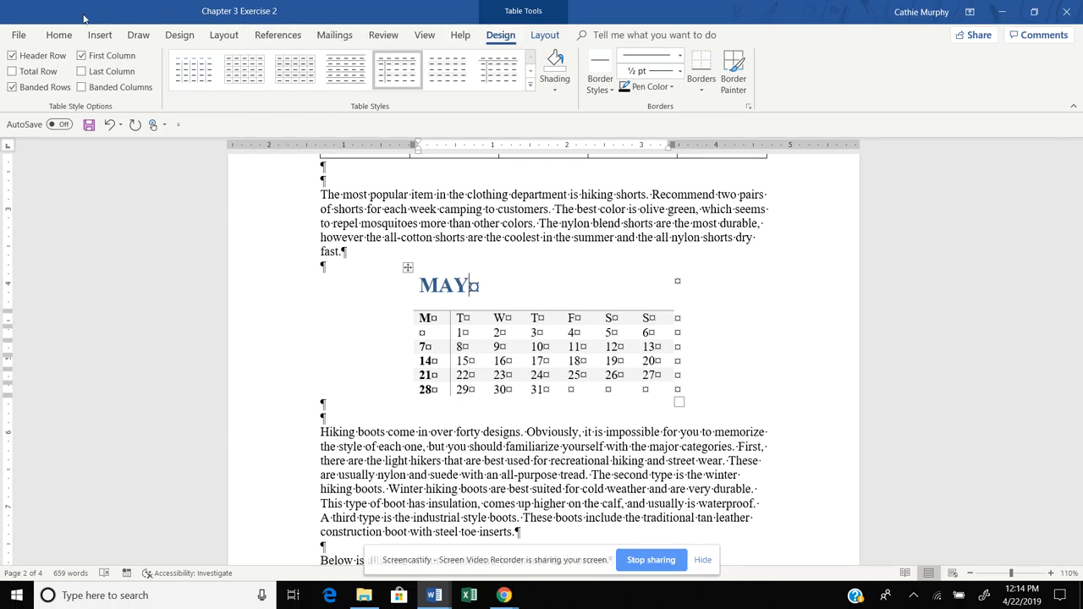
Step: Open and dismiss the Insert table menu, returning to the calendar's table styling
{"action": "left_click", "coordinate": [100, 34]}
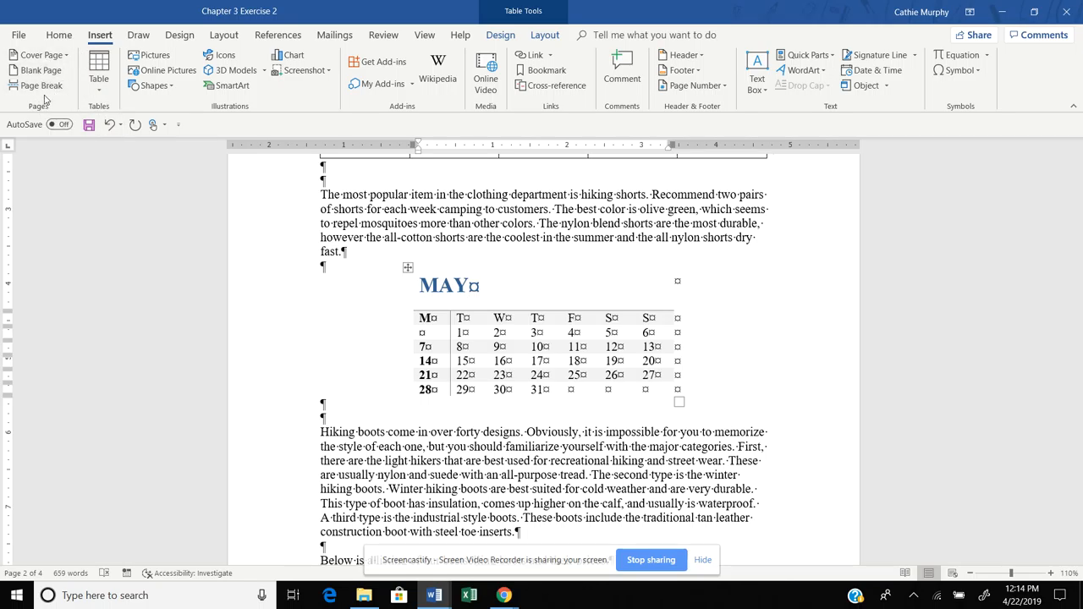
{"action": "left_click", "coordinate": [99, 72]}
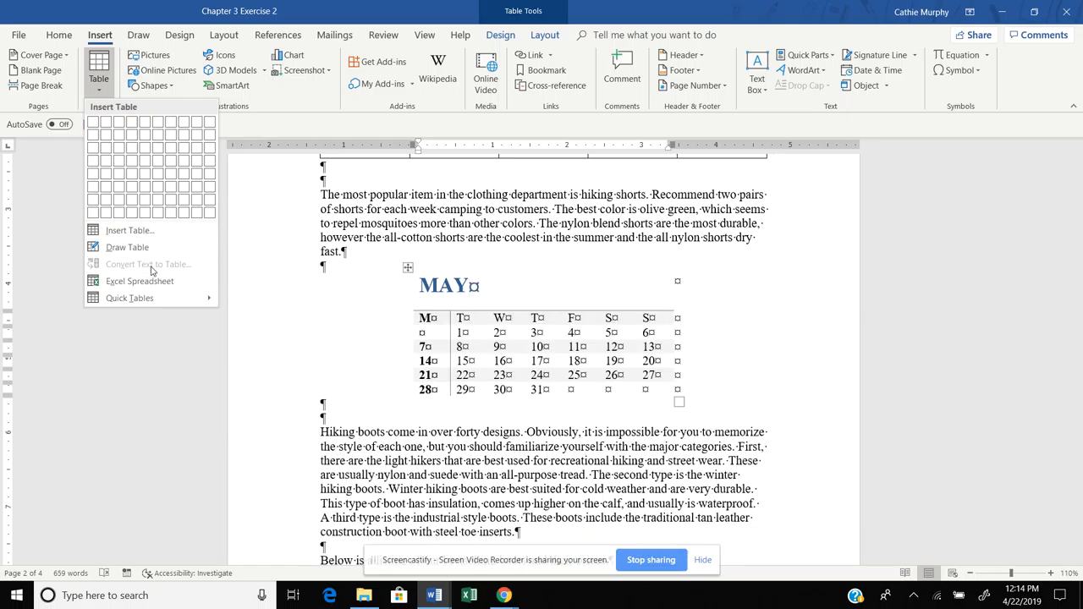
{"action": "left_click", "coordinate": [130, 297]}
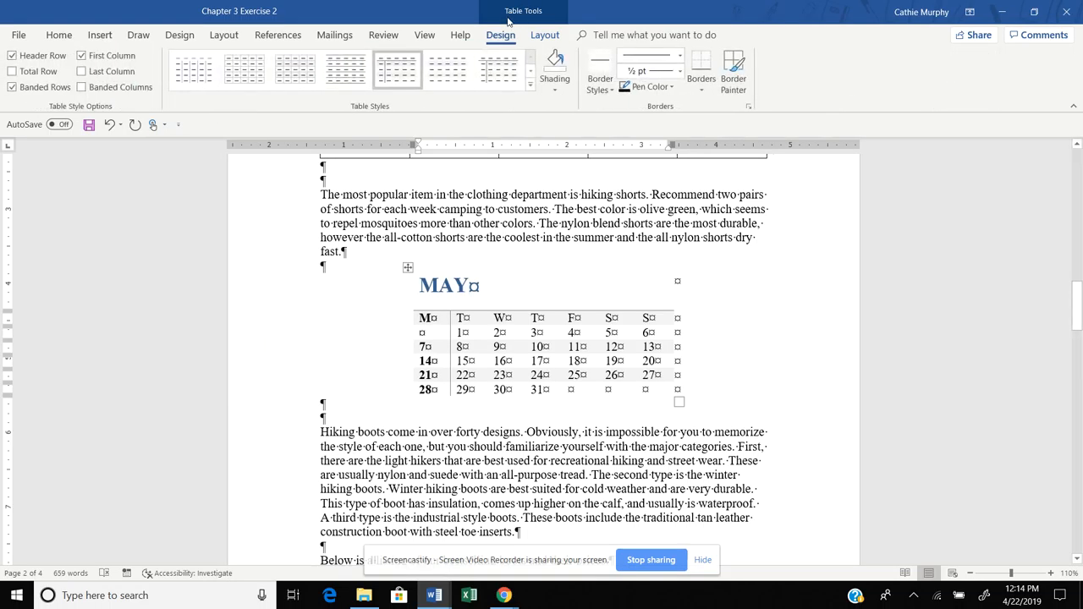
Step: Browse the Table Styles gallery without changing the calendar, then return to Insert
{"action": "left_click", "coordinate": [522, 85]}
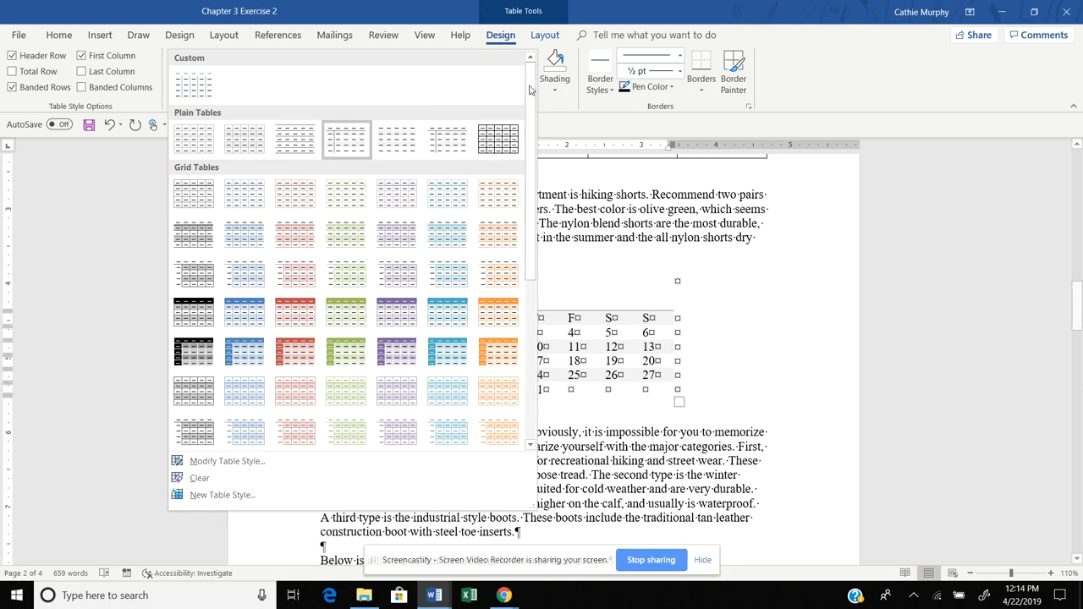
{"action": "left_click", "coordinate": [346, 138]}
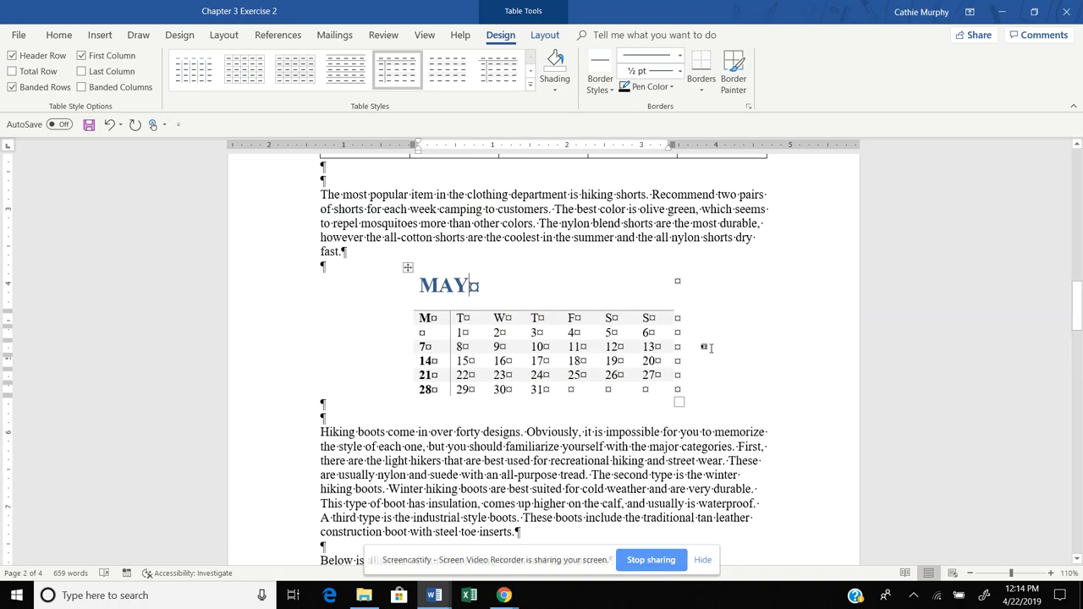
{"action": "mouse_move", "coordinate": [269, 287]}
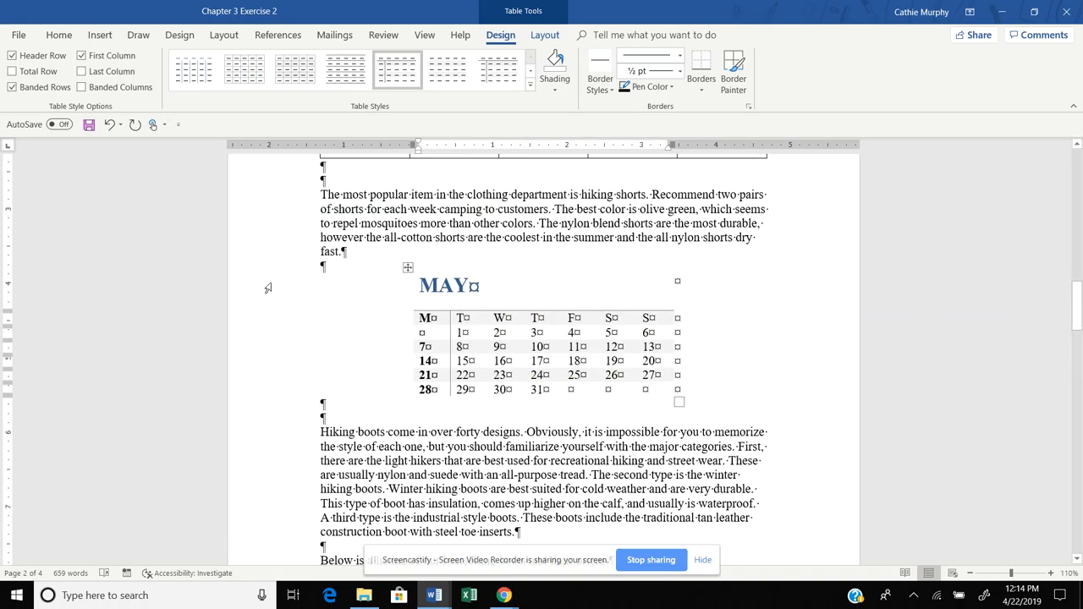
{"action": "left_click", "coordinate": [99, 35]}
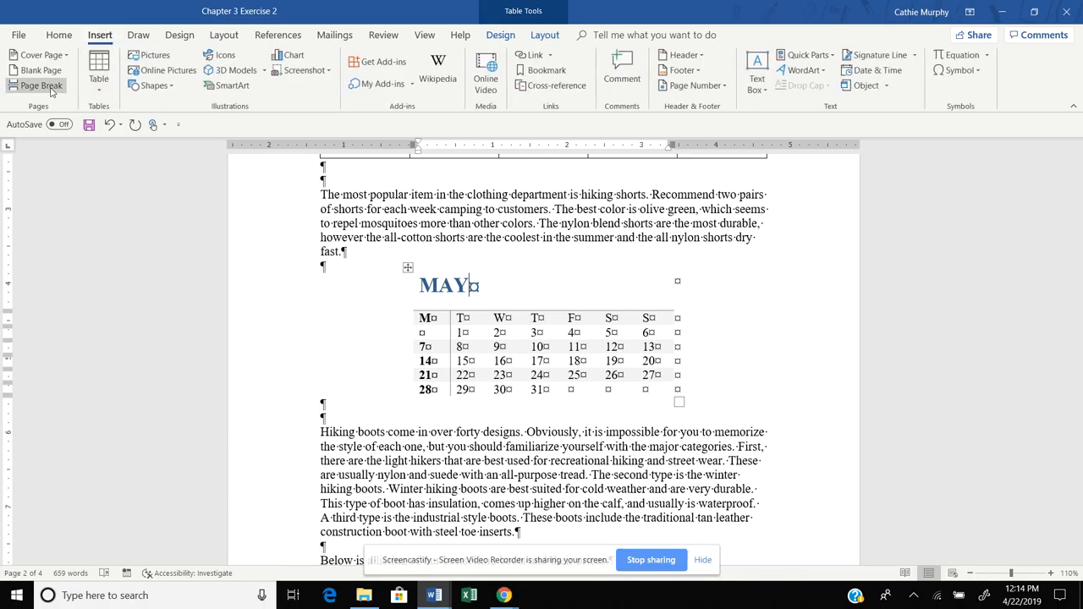